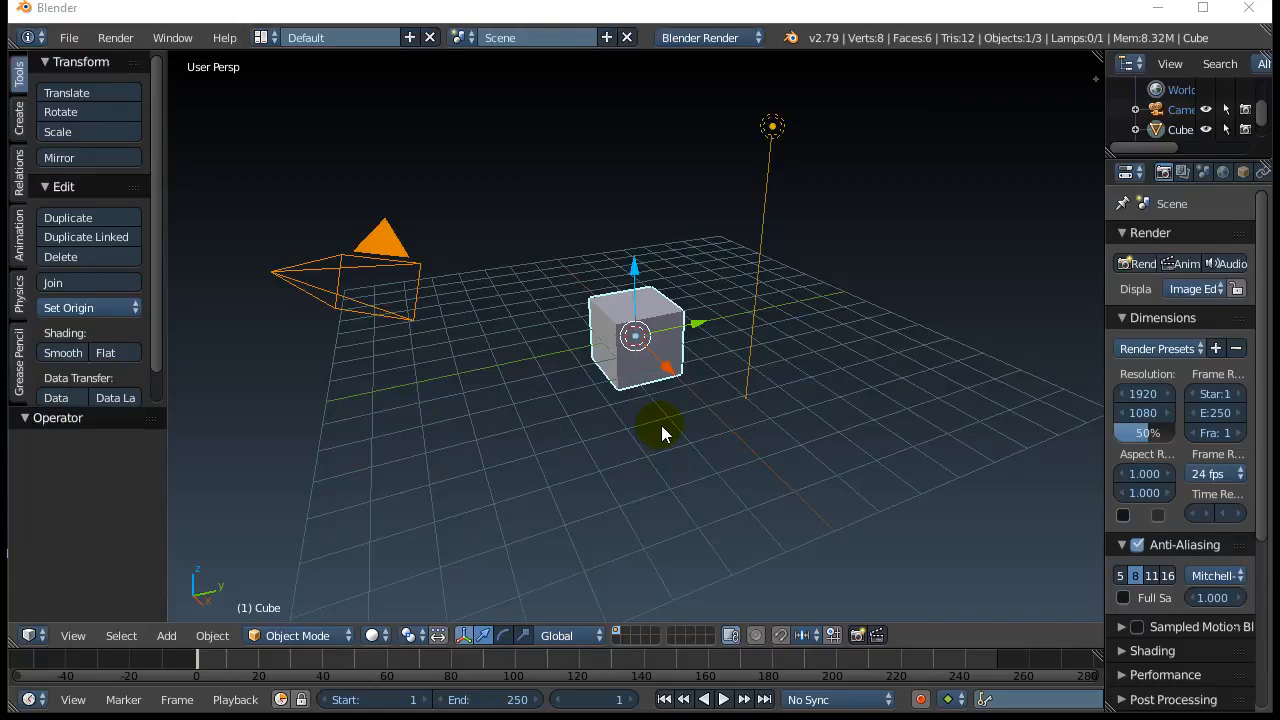
pyautogui.moveTo(640, 432)
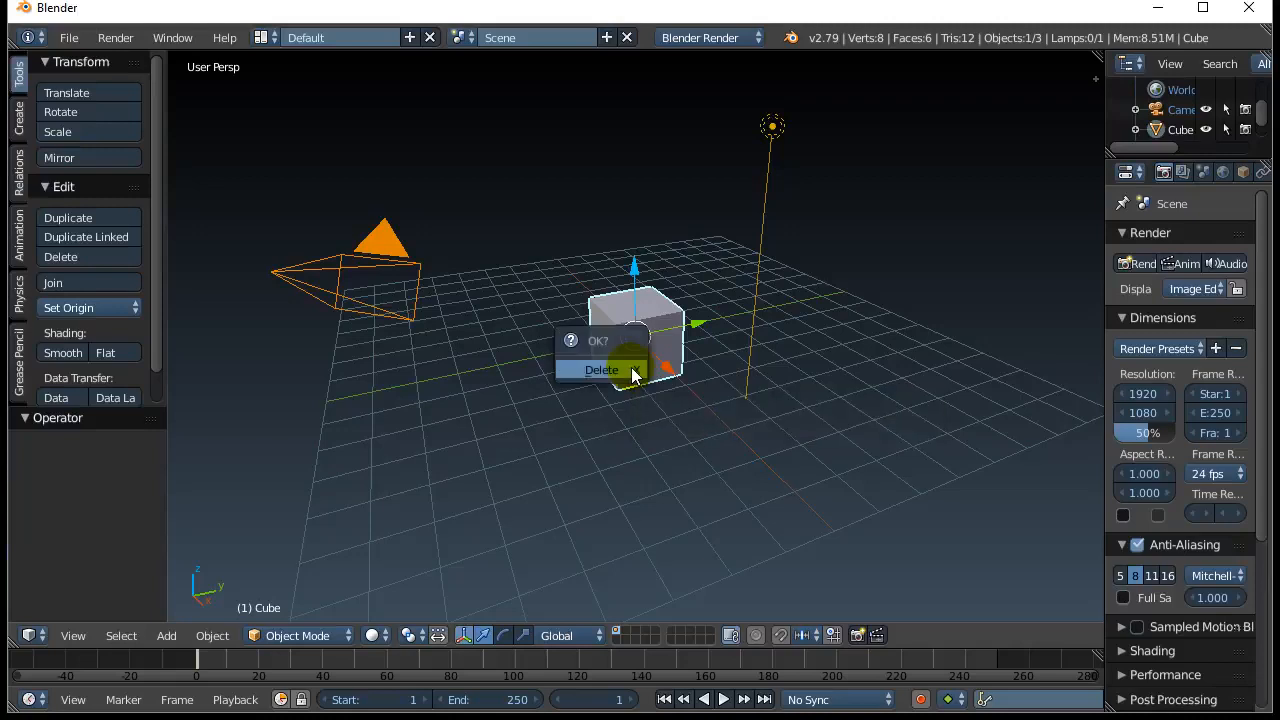
# - Delete the default cube, leaving only the camera and lamp
pyautogui.click(600, 368)
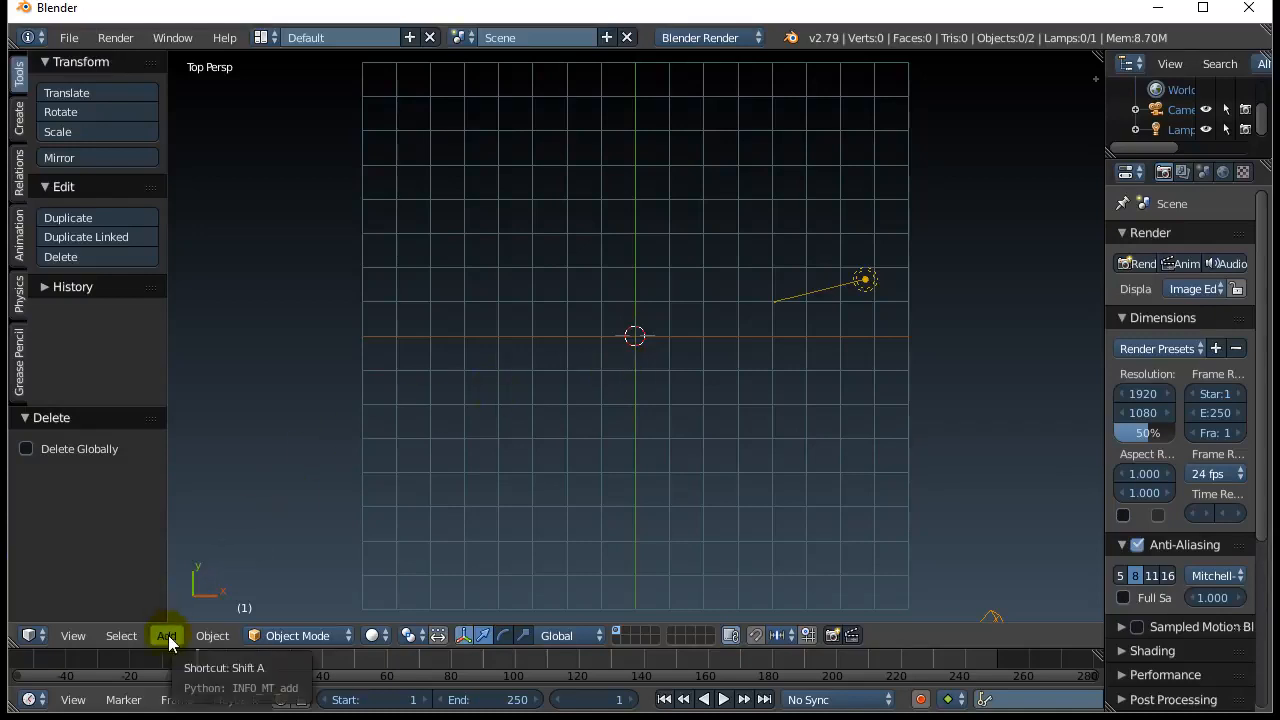
# - Add a Bezier curve at the world origin via Add > Curve > Bezier
pyautogui.click(168, 636)
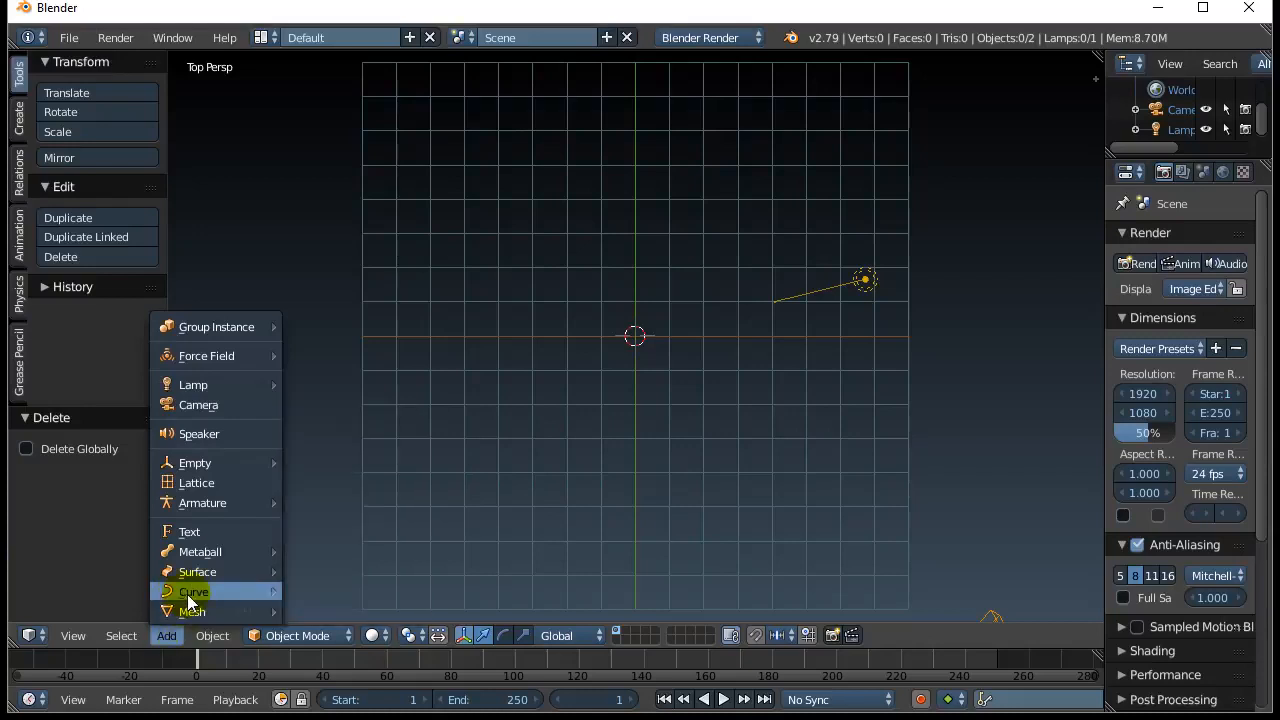
pyautogui.click(192, 592)
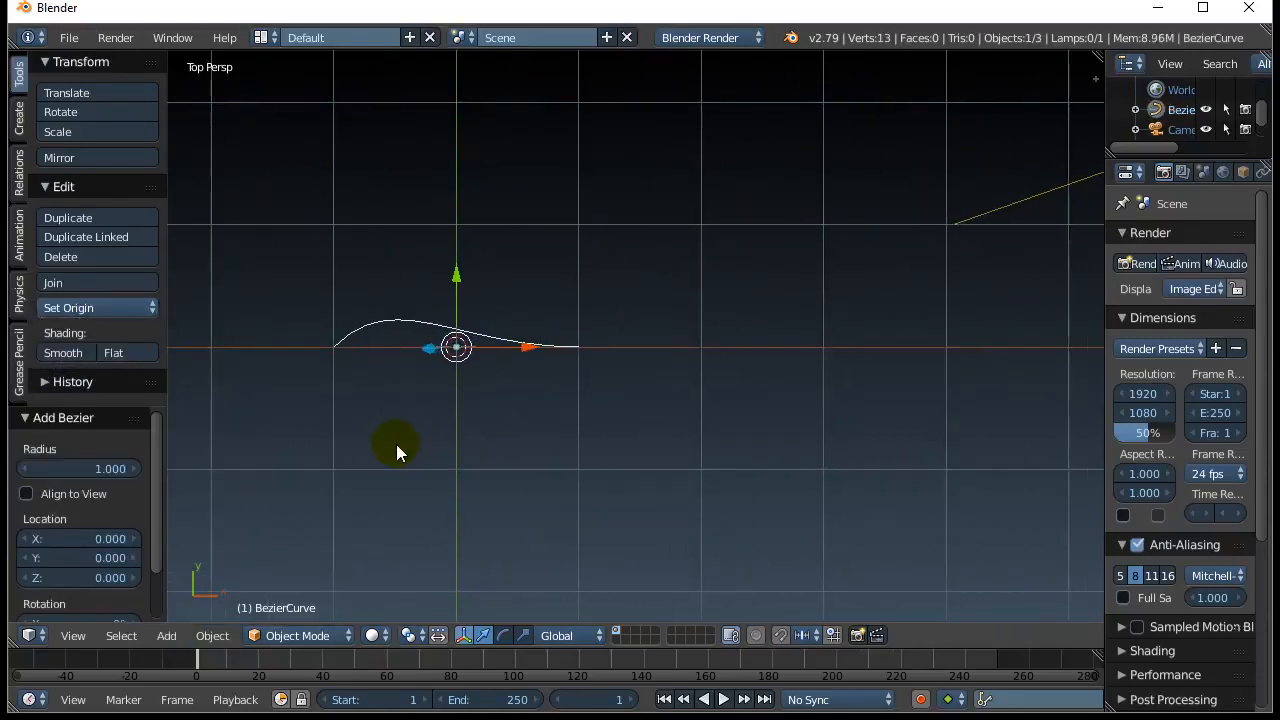
# - In Edit Mode, extend the curve and raise its end and middle points into a gentle wave
pyautogui.press('Tab')
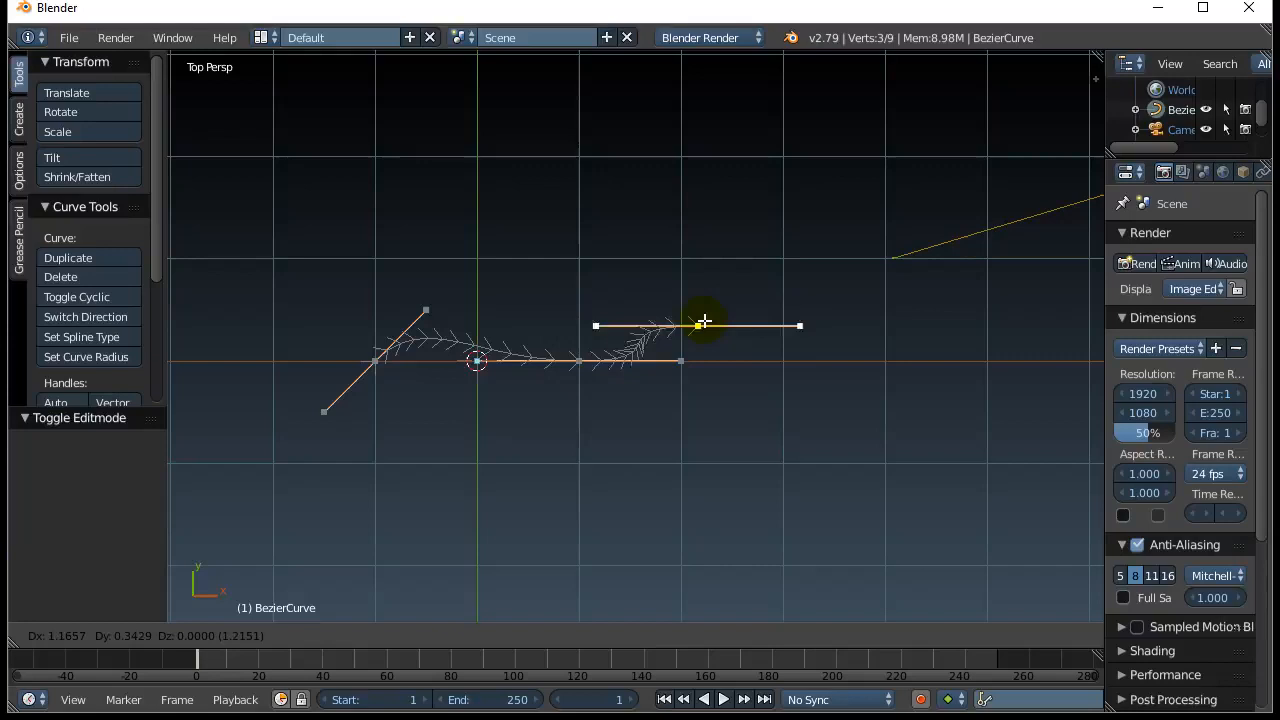
pyautogui.moveTo(700, 324); pyautogui.dragTo(796, 264)
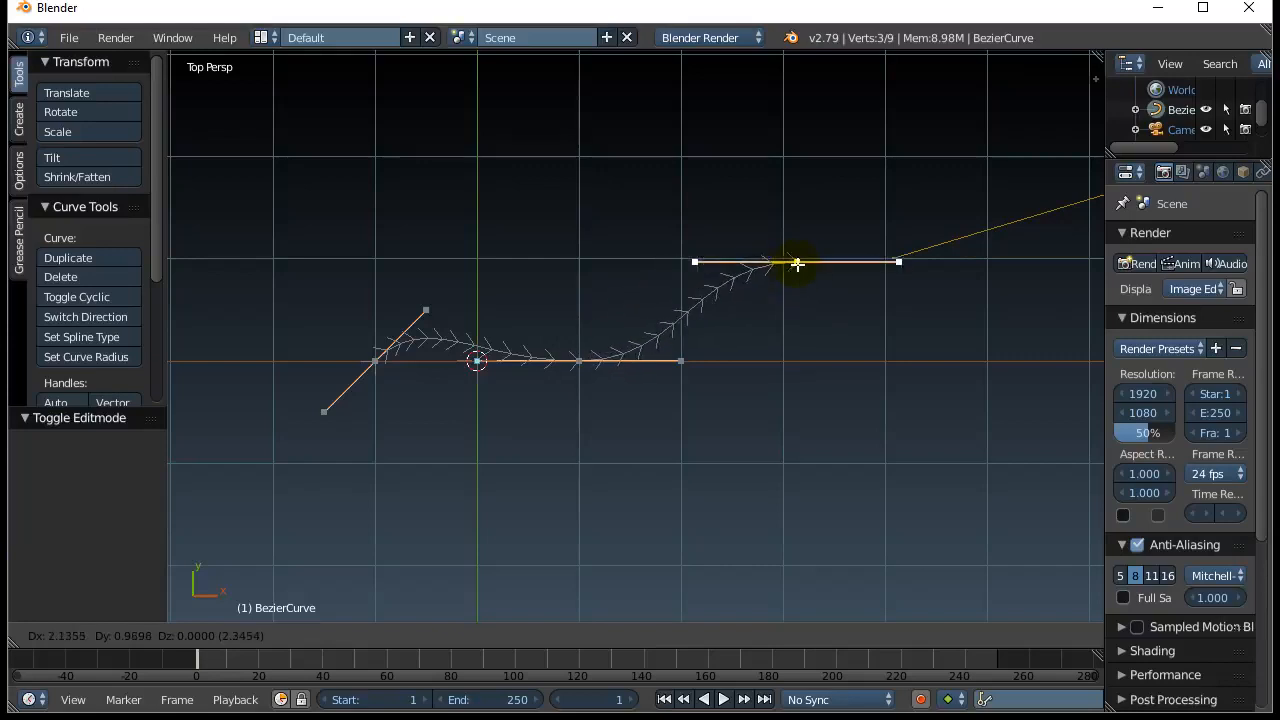
pyautogui.moveTo(796, 264); pyautogui.dragTo(1036, 364)
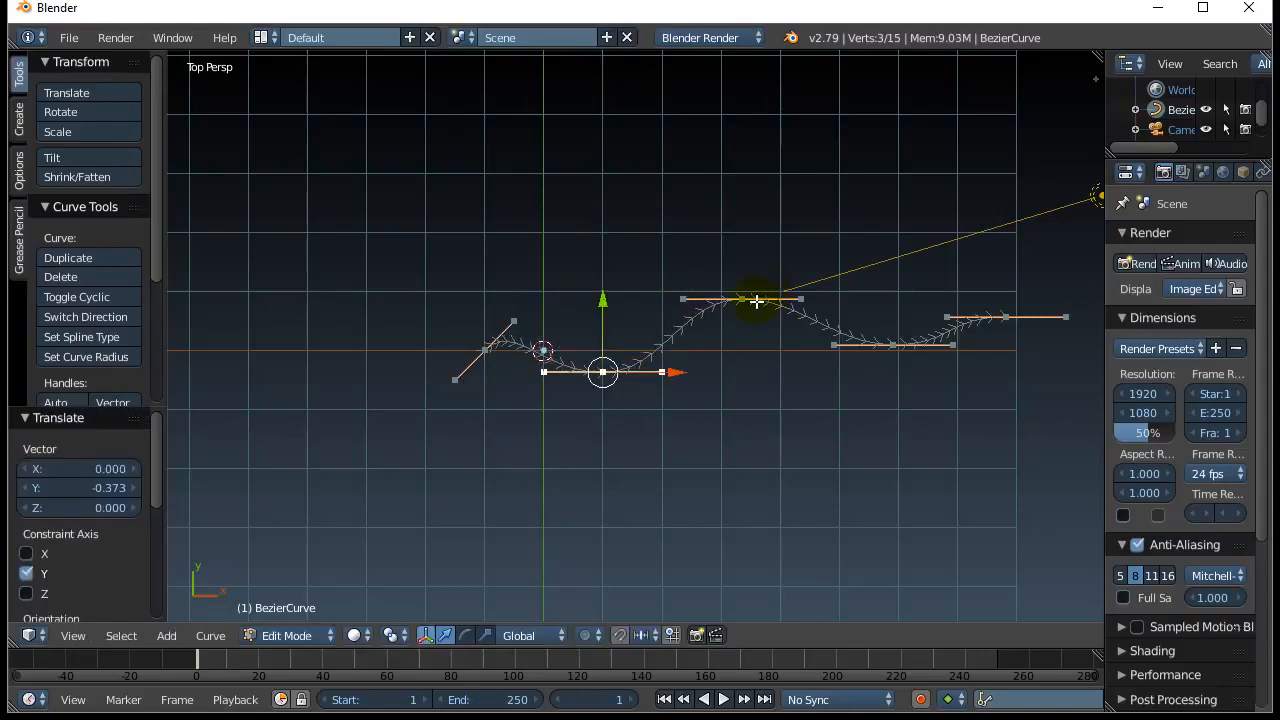
pyautogui.moveTo(604, 372); pyautogui.dragTo(740, 290)
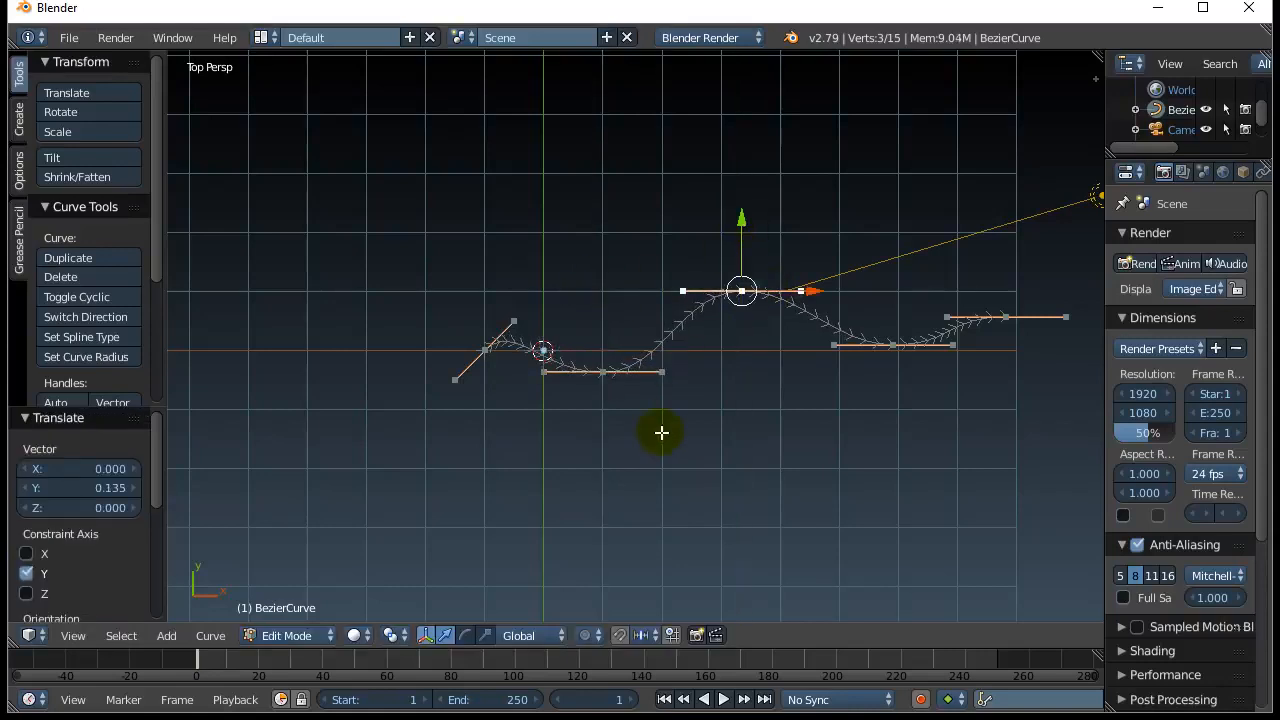
pyautogui.moveTo(464, 464)
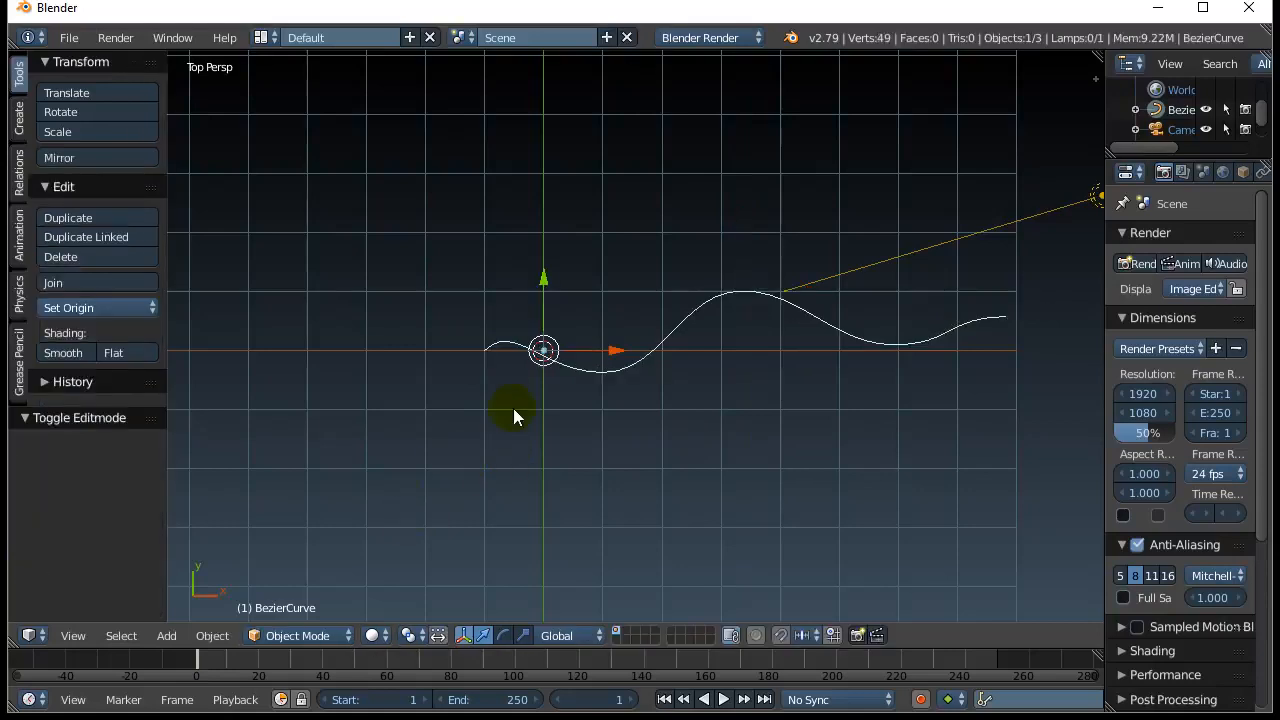
# - Add a Bezier circle and move it off to the left beside the wavy curve
pyautogui.click(166, 636)
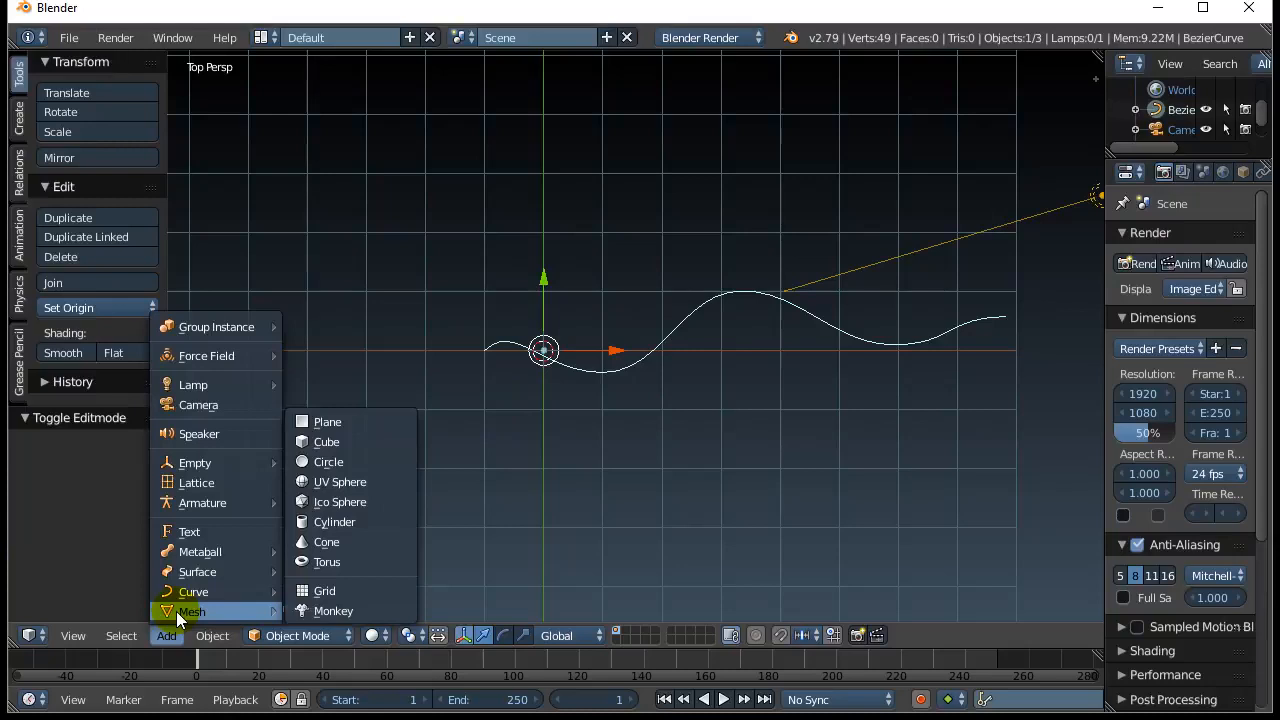
pyautogui.moveTo(184, 610)
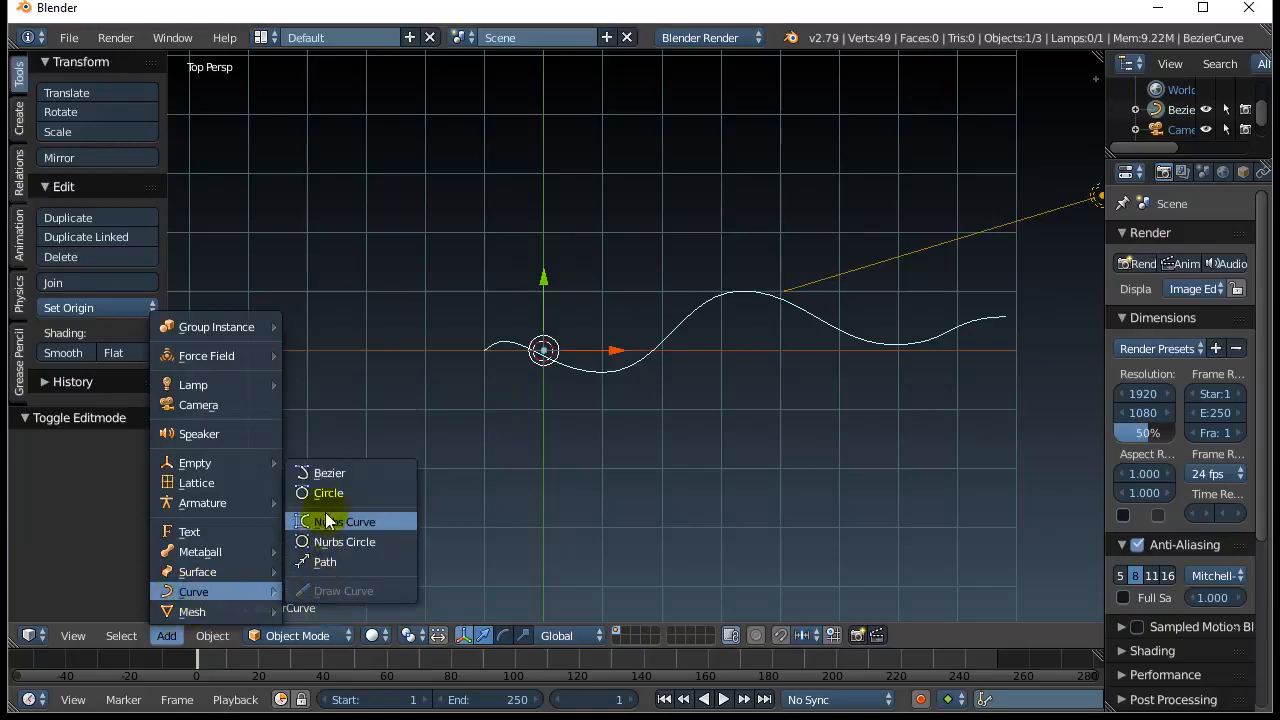
pyautogui.moveTo(328, 492)
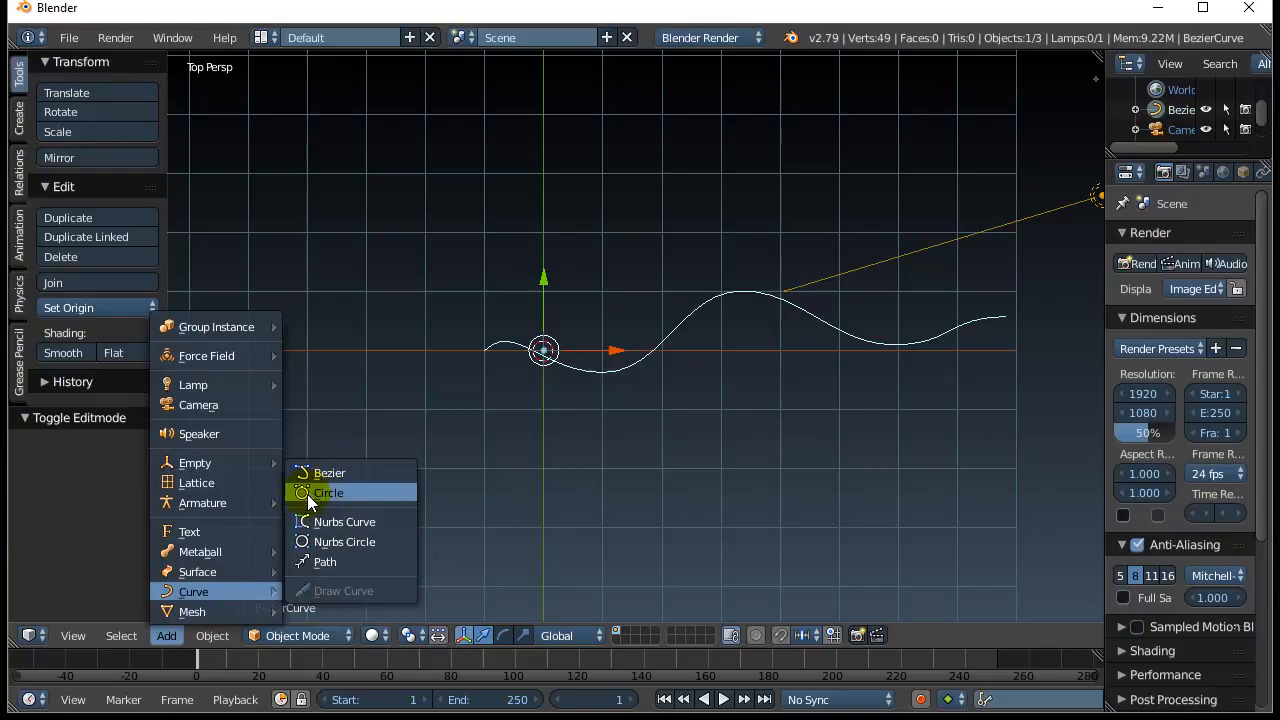
pyautogui.click(328, 492)
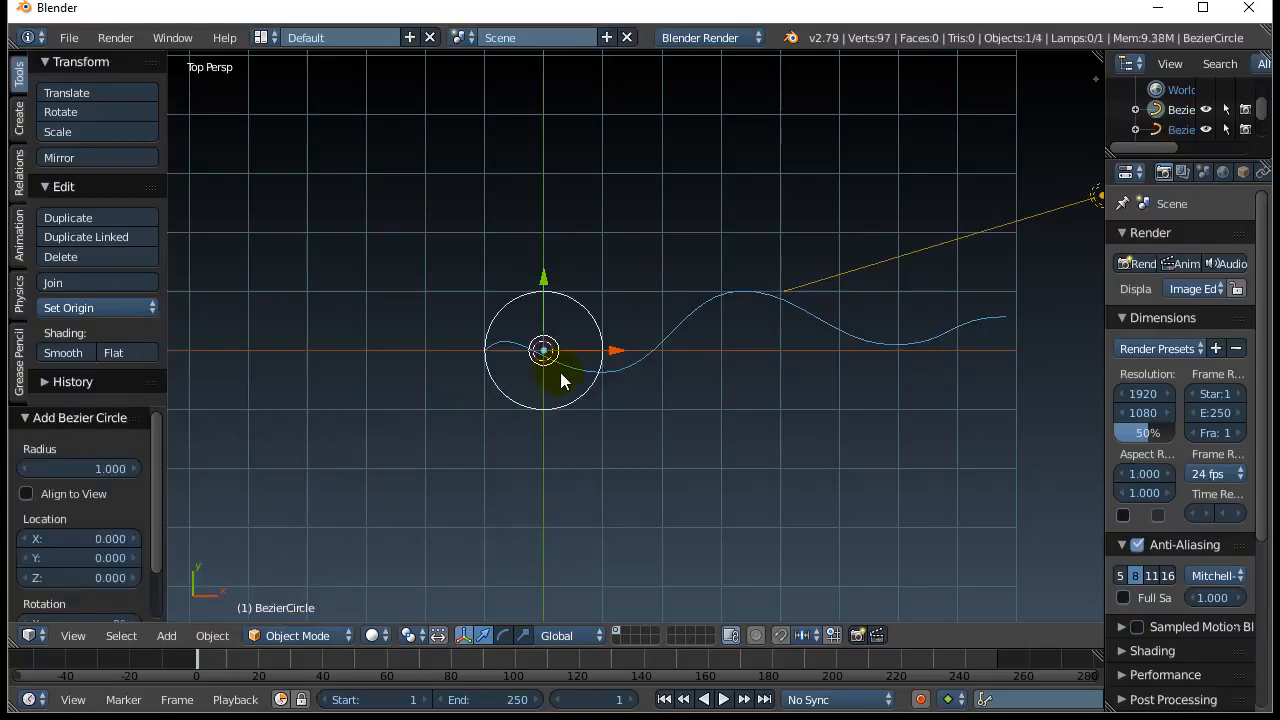
pyautogui.moveTo(544, 350); pyautogui.dragTo(344, 350)
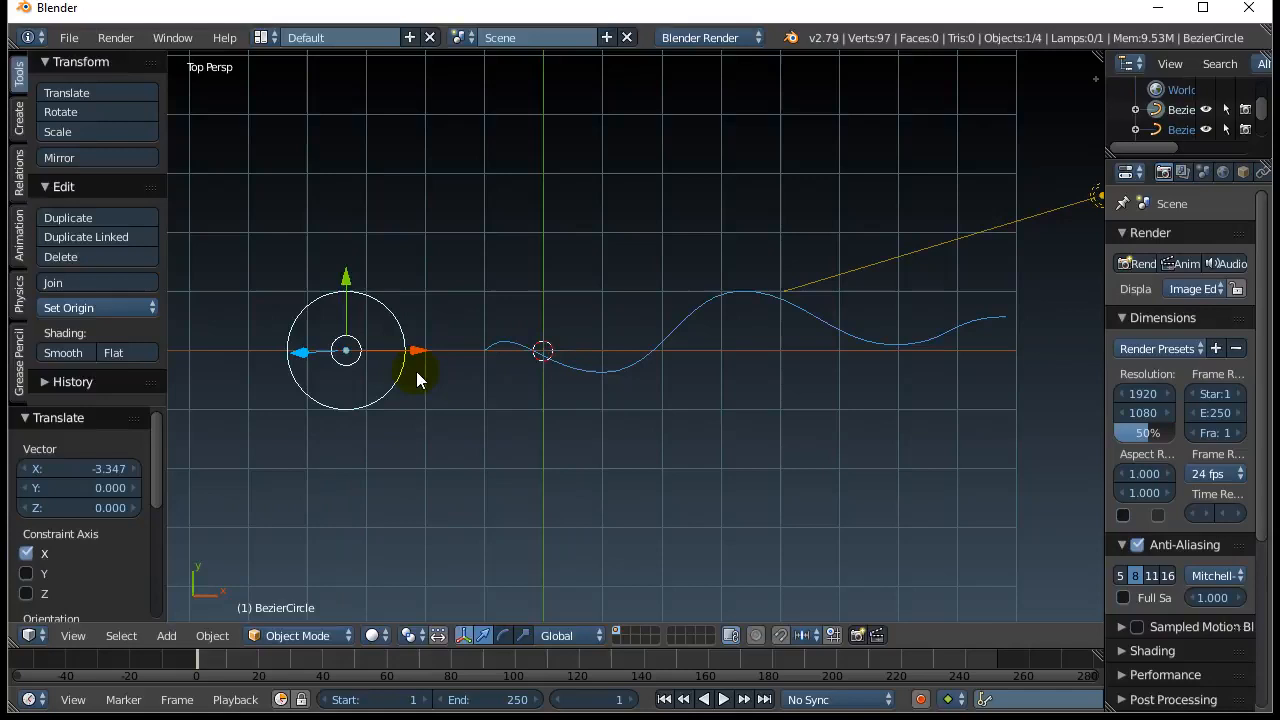
pyautogui.moveTo(386, 476)
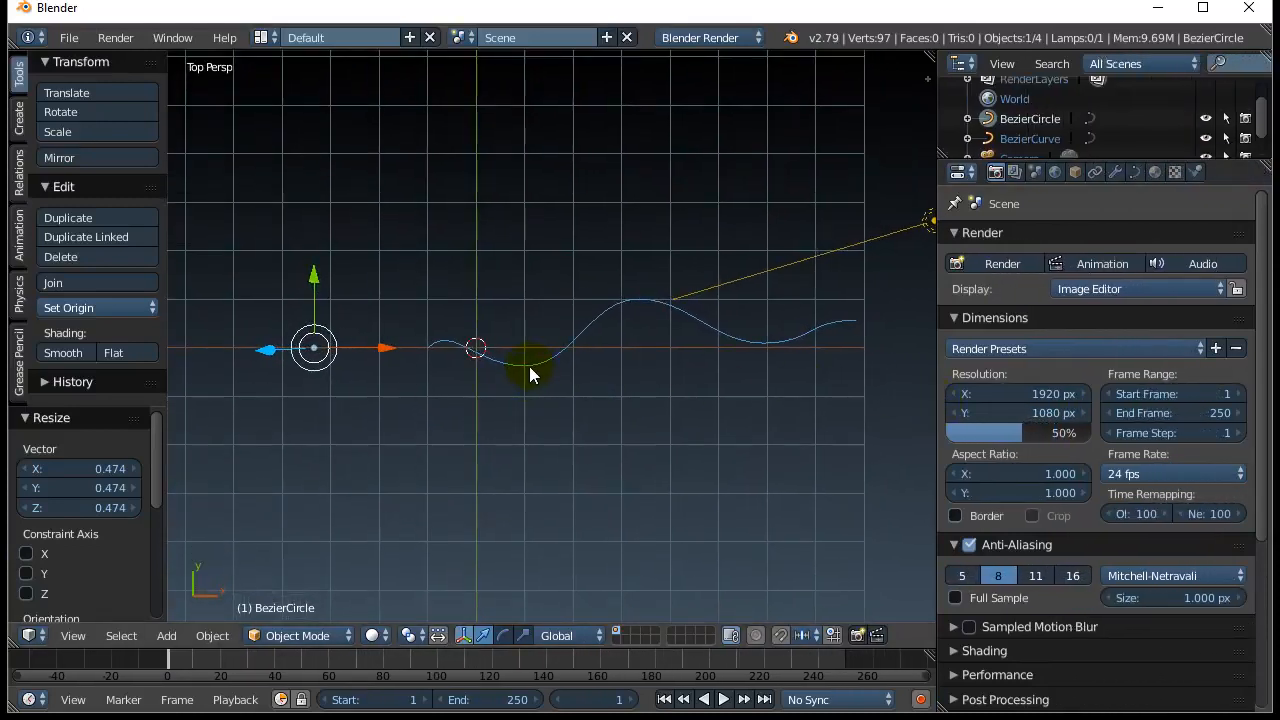
# - Select the wavy BezierCurve and show its curve data Geometry settings
pyautogui.click(476, 348)
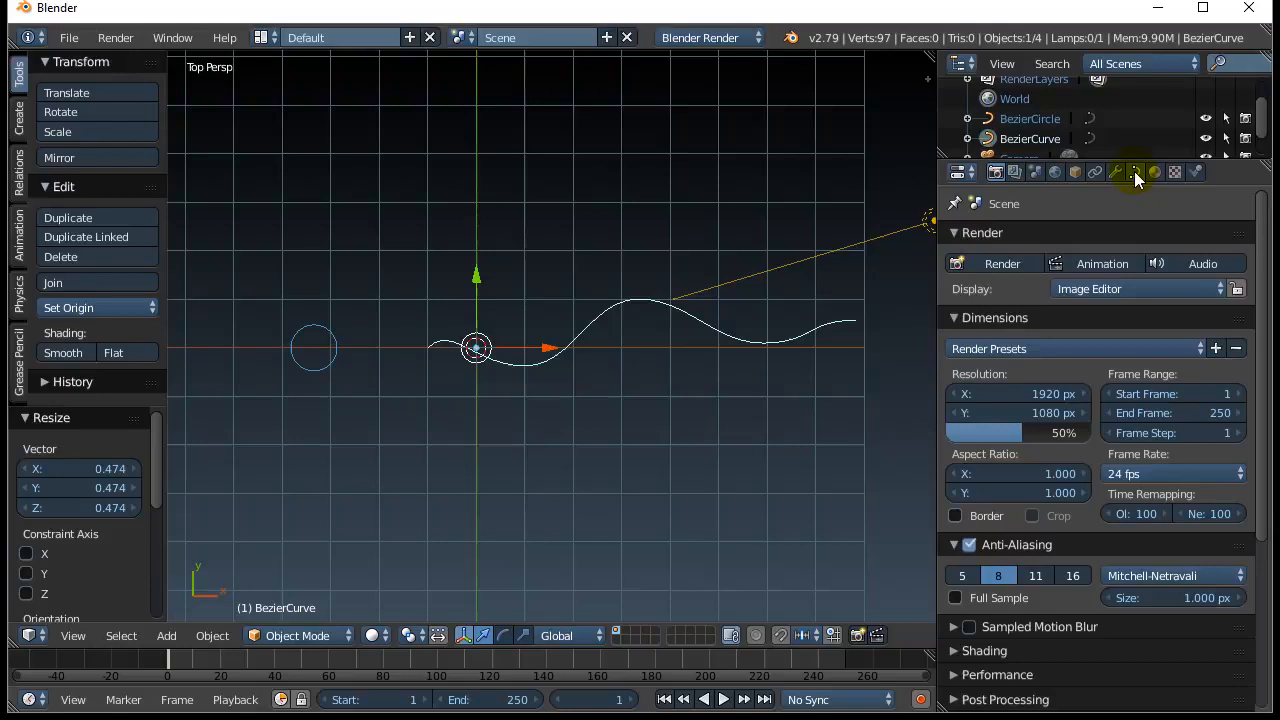
pyautogui.click(1136, 172)
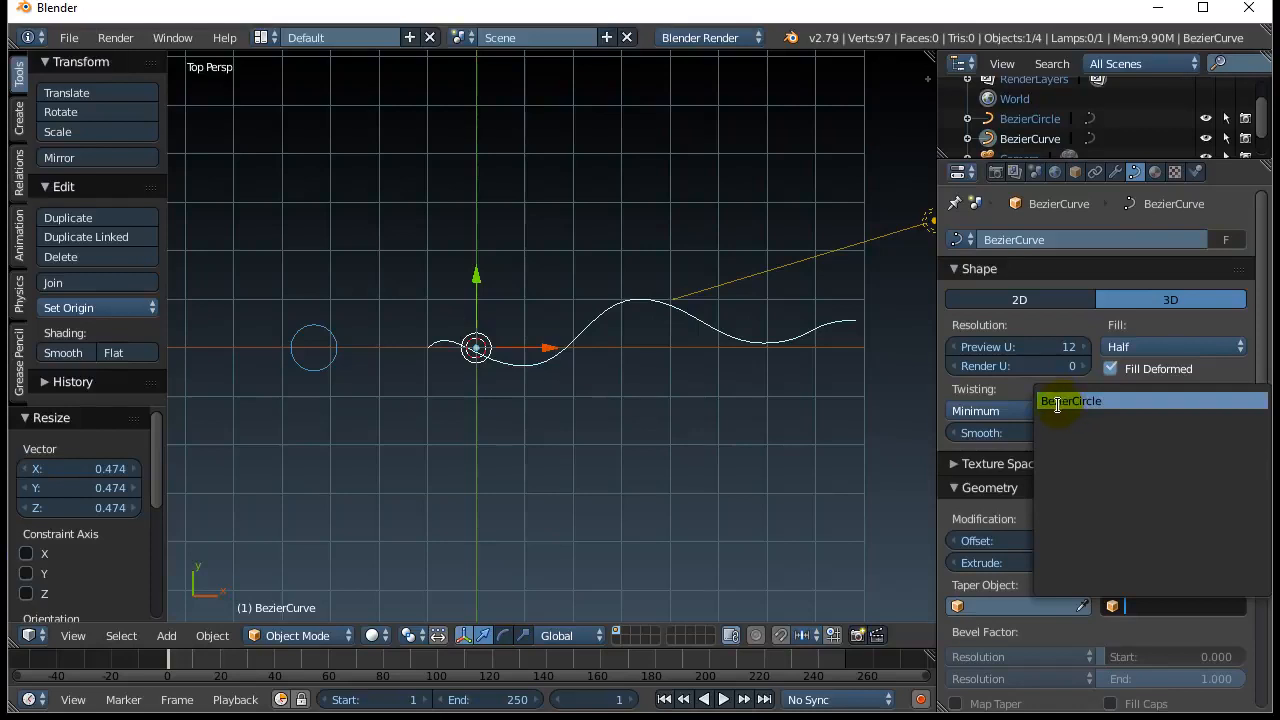
# - Set BezierCircle as the curve's Bevel Object, turning it into a solid tube
pyautogui.click(1072, 400)
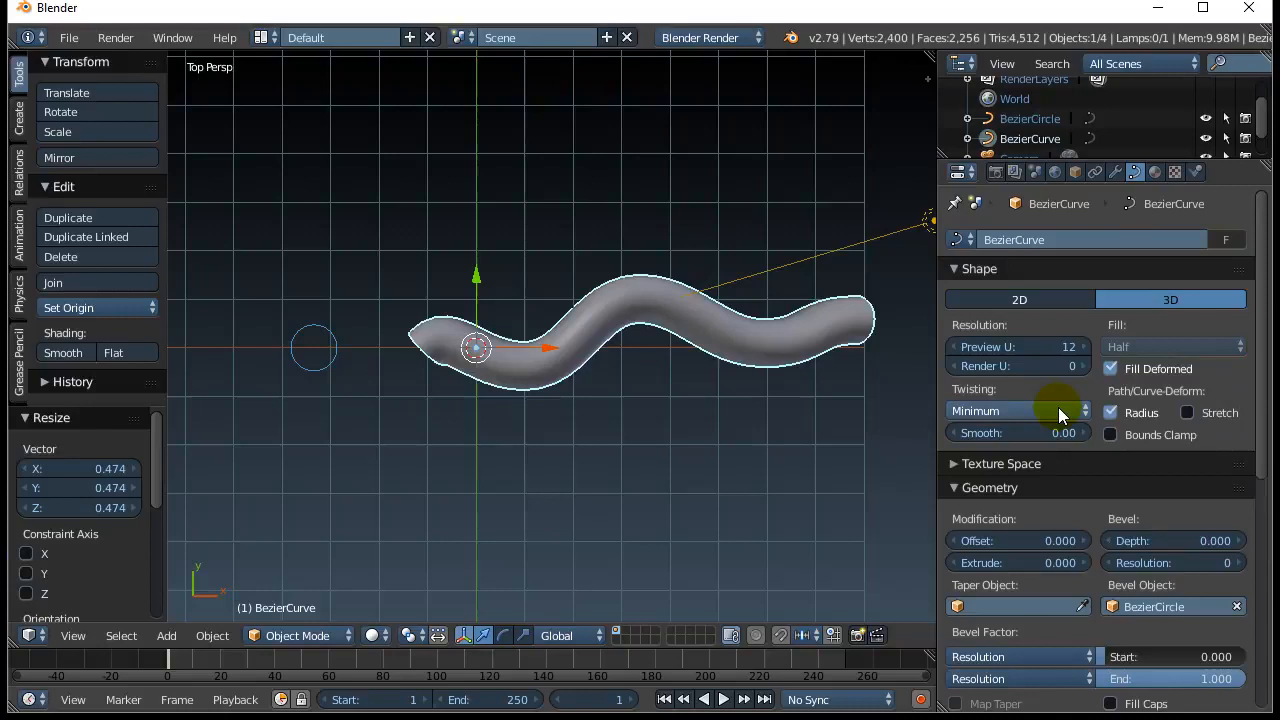
pyautogui.moveTo(798, 432)
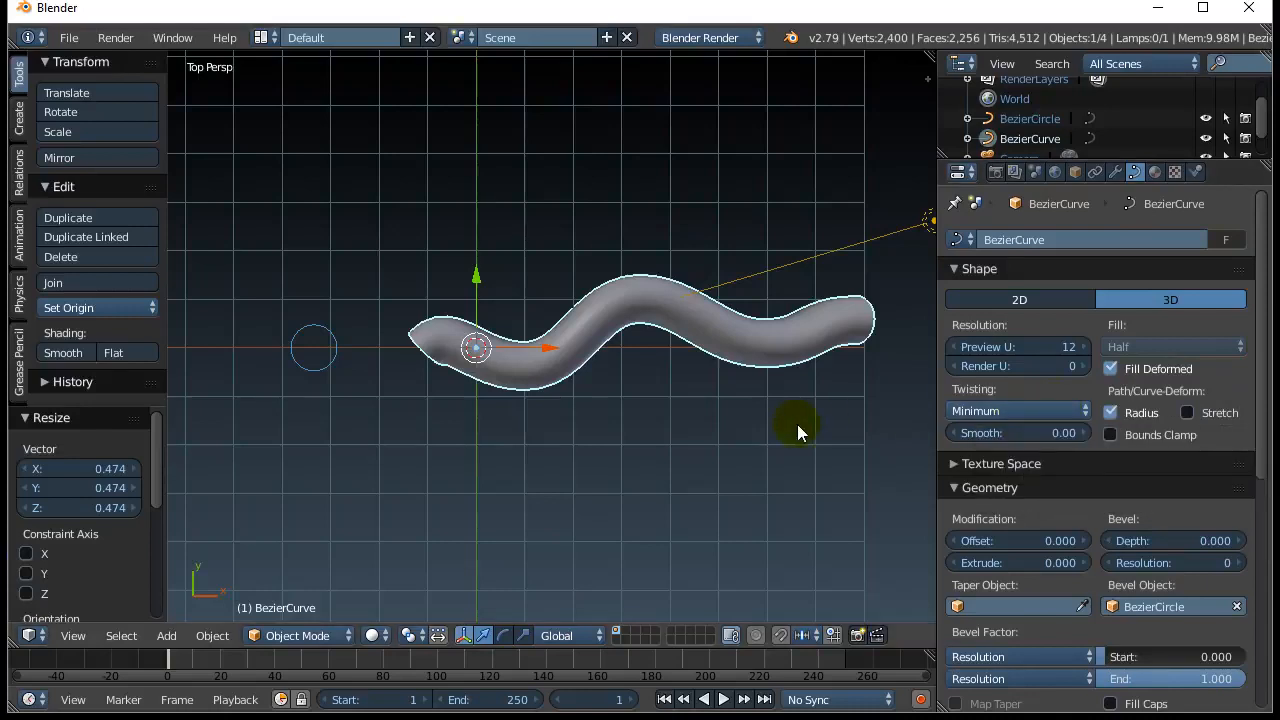
pyautogui.moveTo(436, 376)
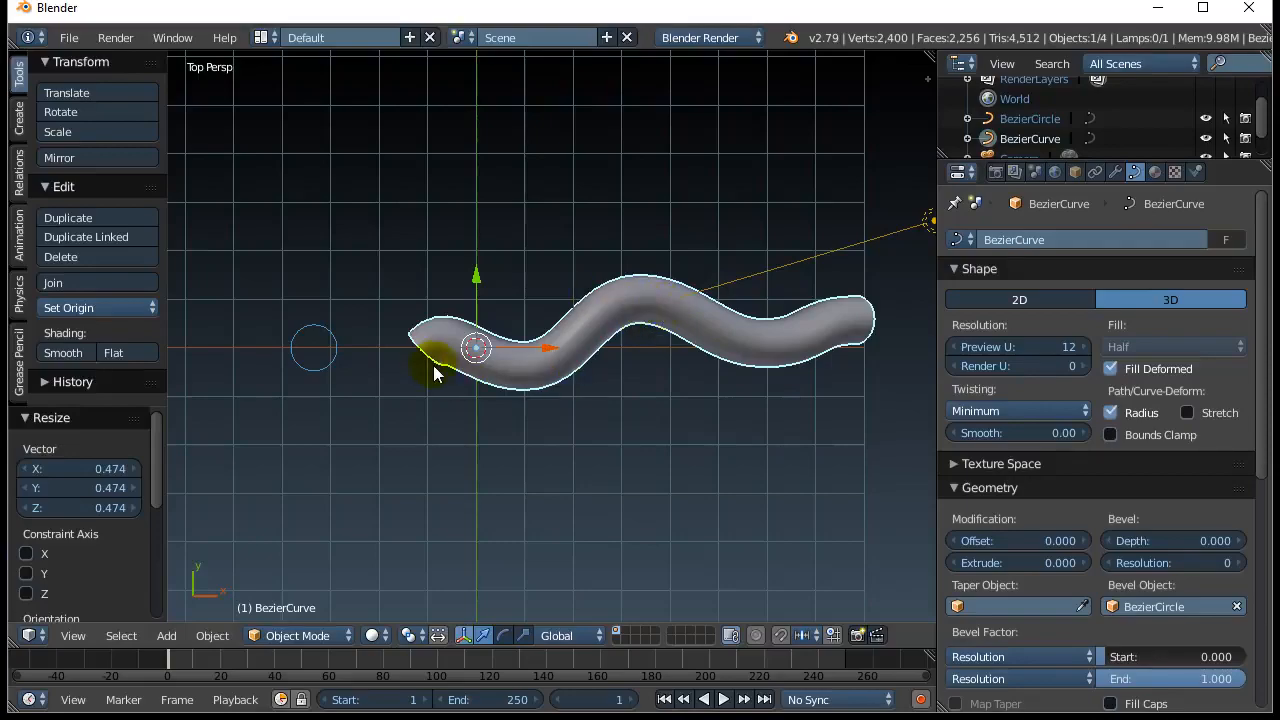
pyautogui.moveTo(436, 376); pyautogui.dragTo(644, 448)
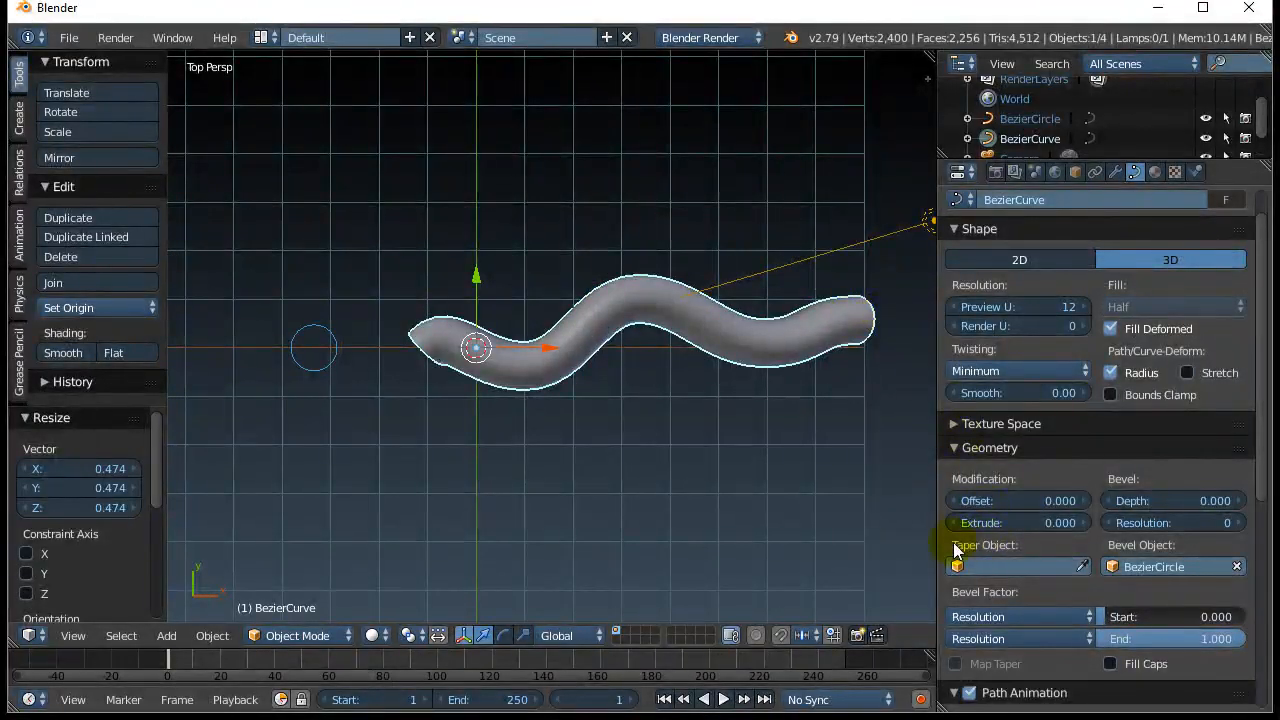
# - Check the Taper Object list for the tube, then reach for the Add menu
pyautogui.click(956, 566)
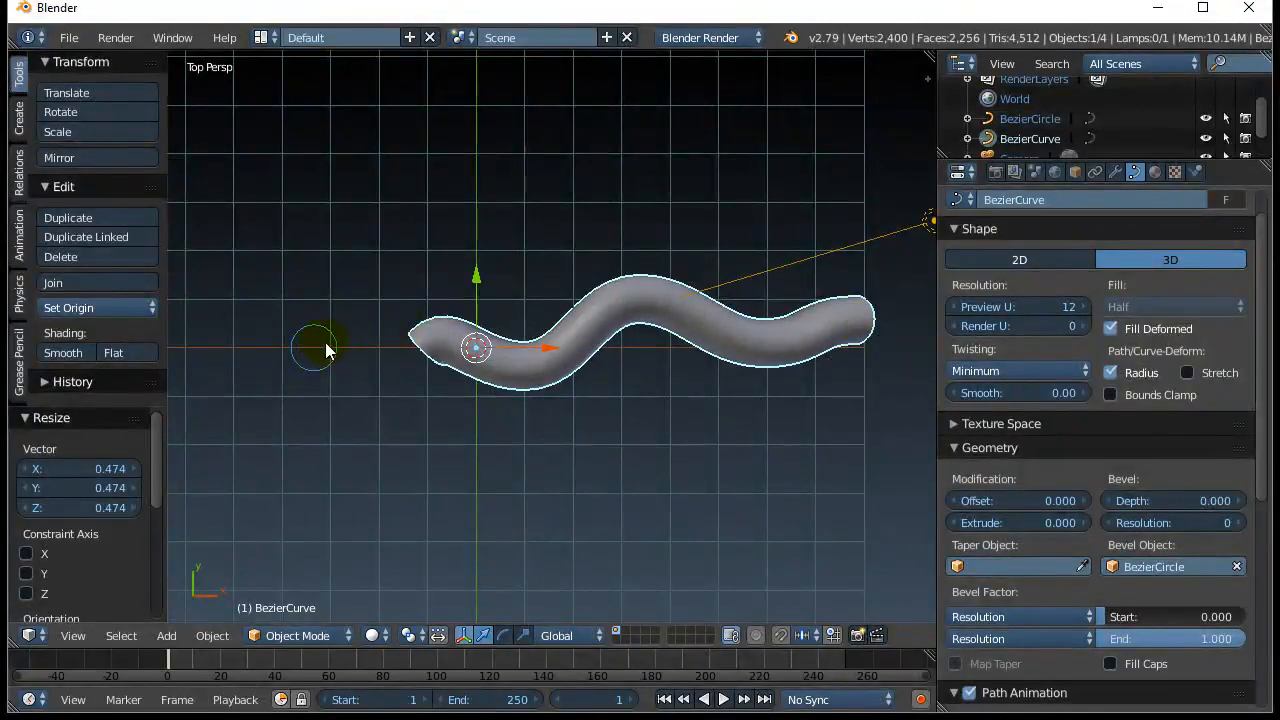
pyautogui.moveTo(800, 348)
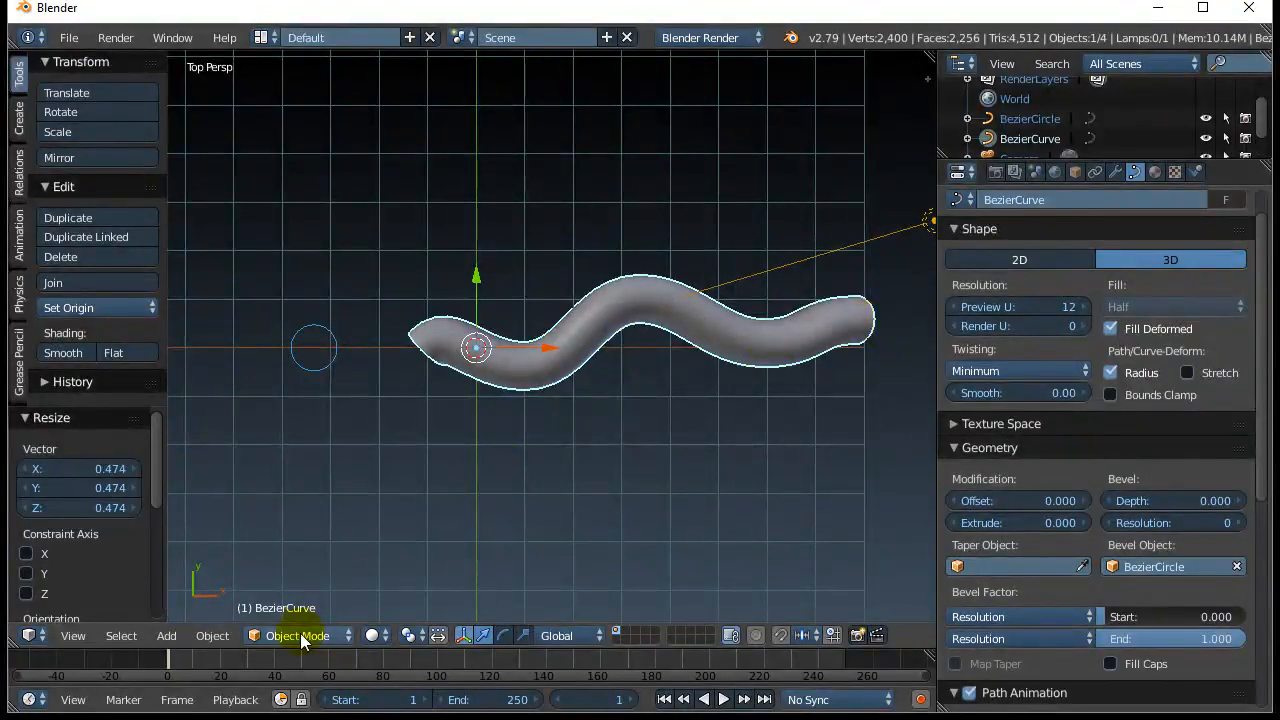
pyautogui.click(166, 636)
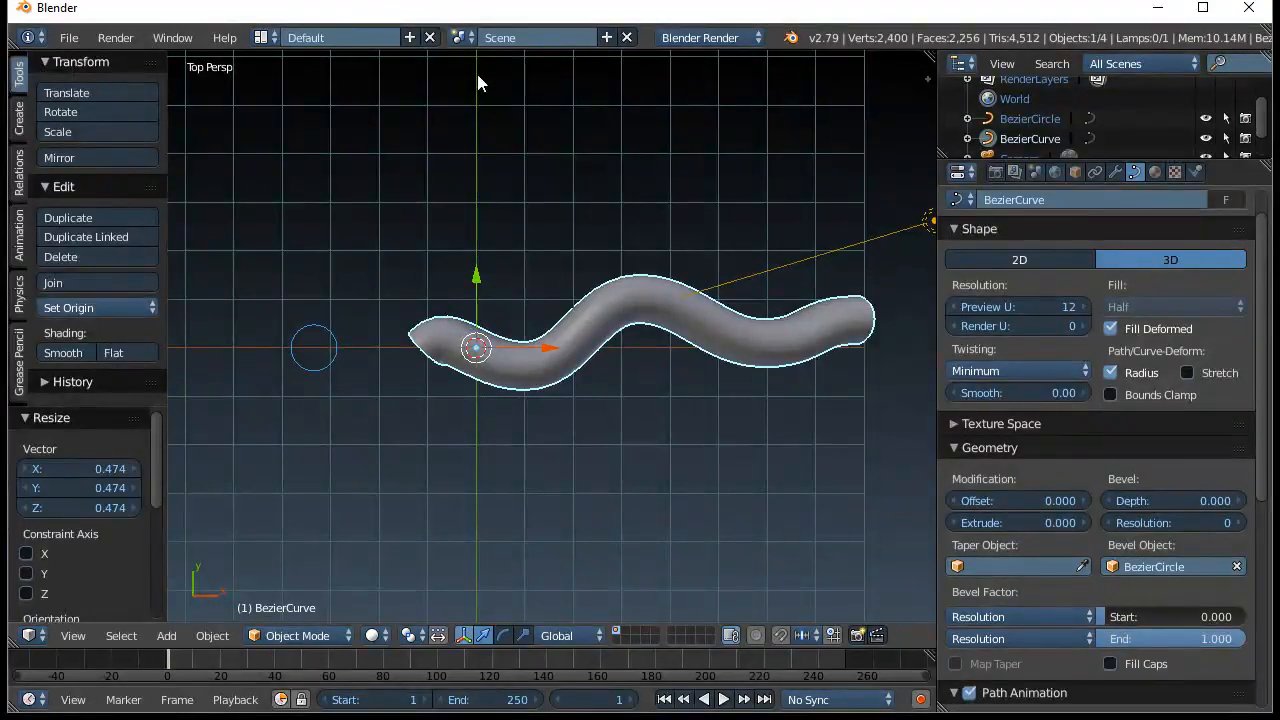
# - Add a second Bezier curve and drop it above the tube
pyautogui.click(166, 636)
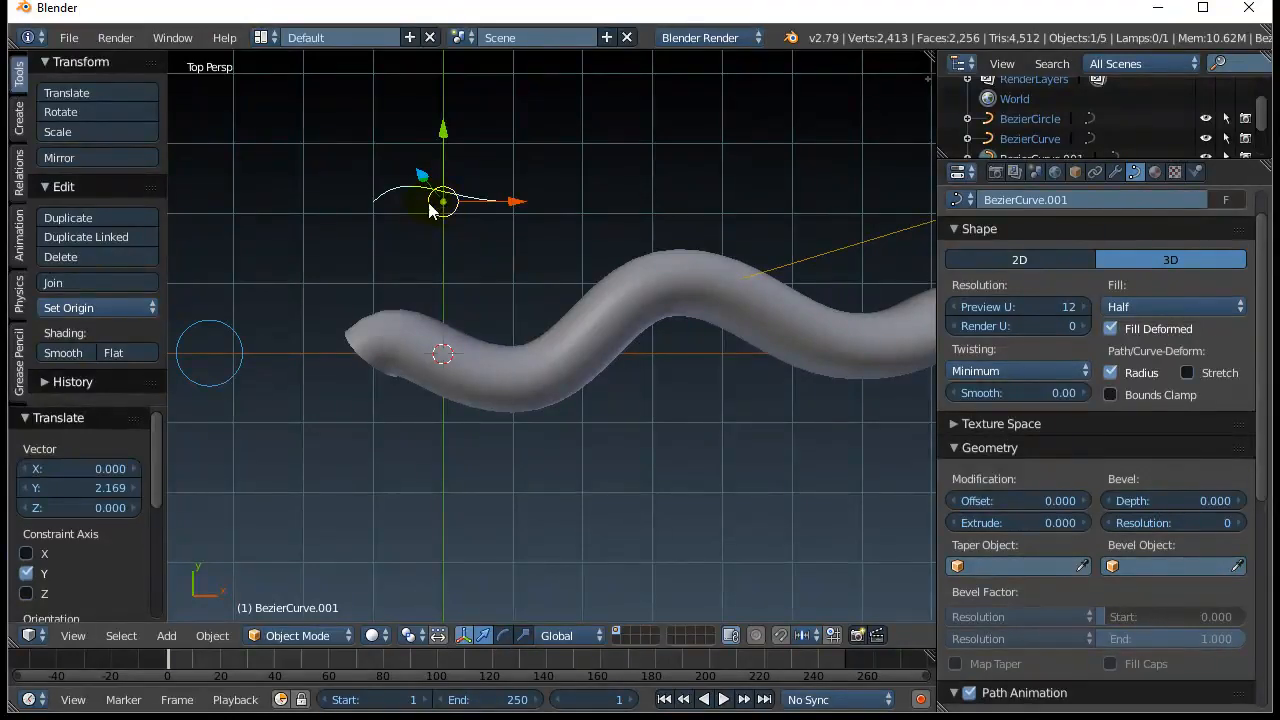
pyautogui.click(456, 378)
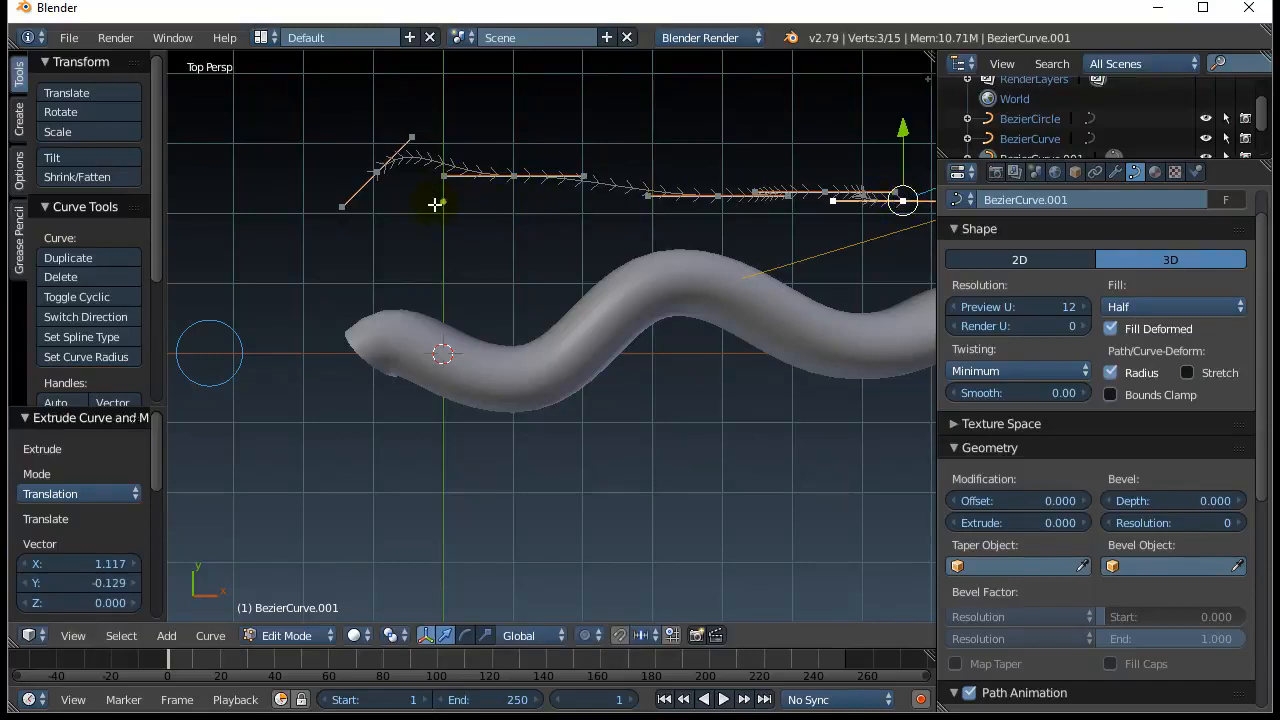
# - Finish drawing the taper profile line that rises at one end and flattens out
pyautogui.press('n')
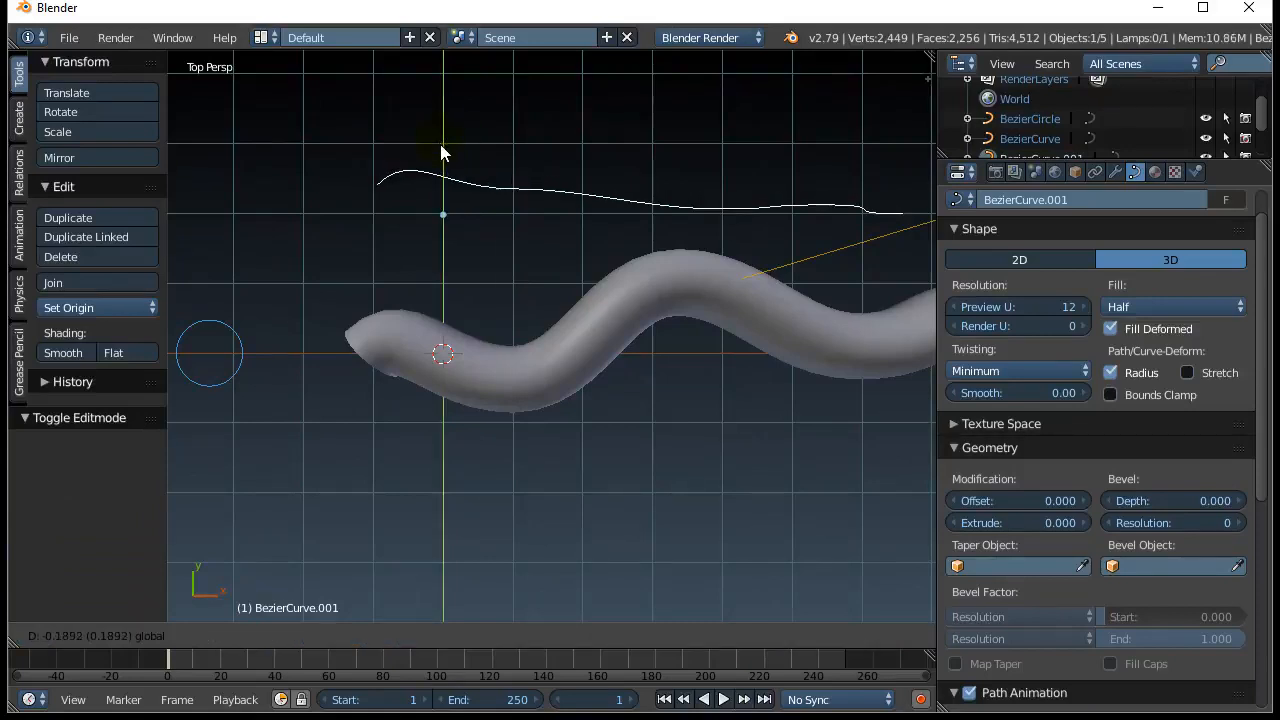
# - Nudge BezierCurve.001 slightly down along Y toward the tube
pyautogui.moveTo(444, 214); pyautogui.dragTo(444, 200)
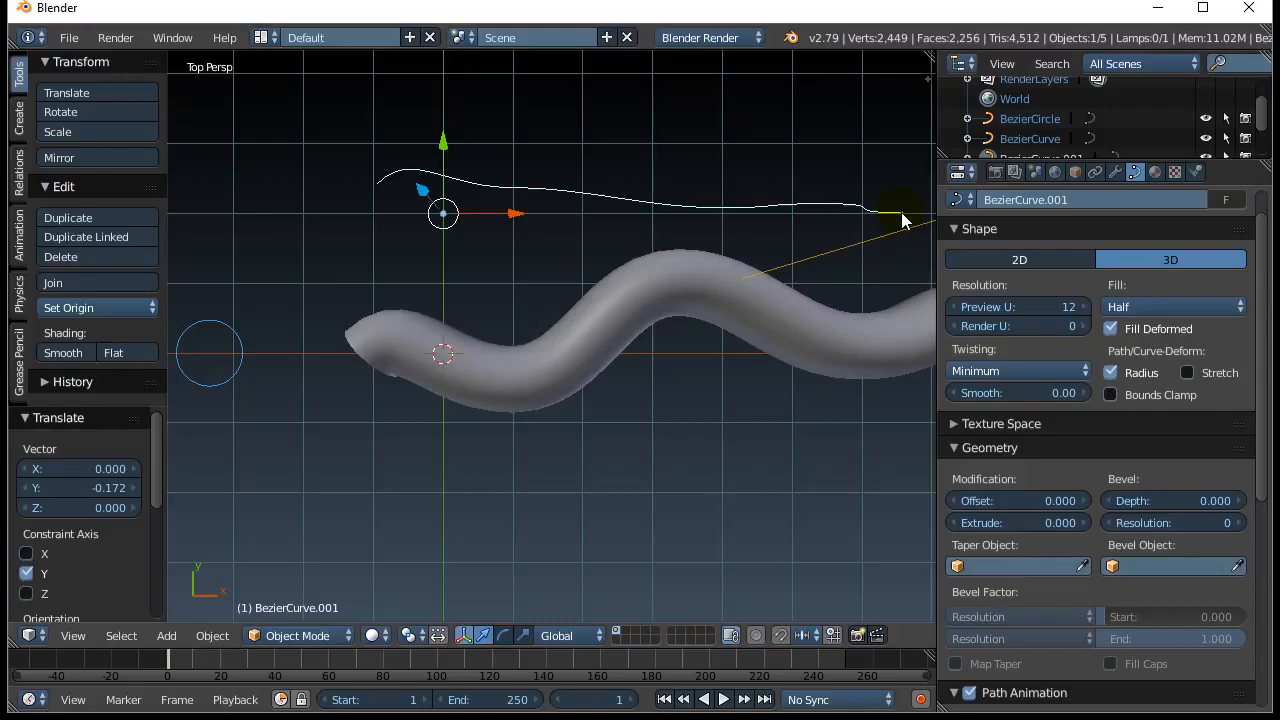
pyautogui.moveTo(398, 178)
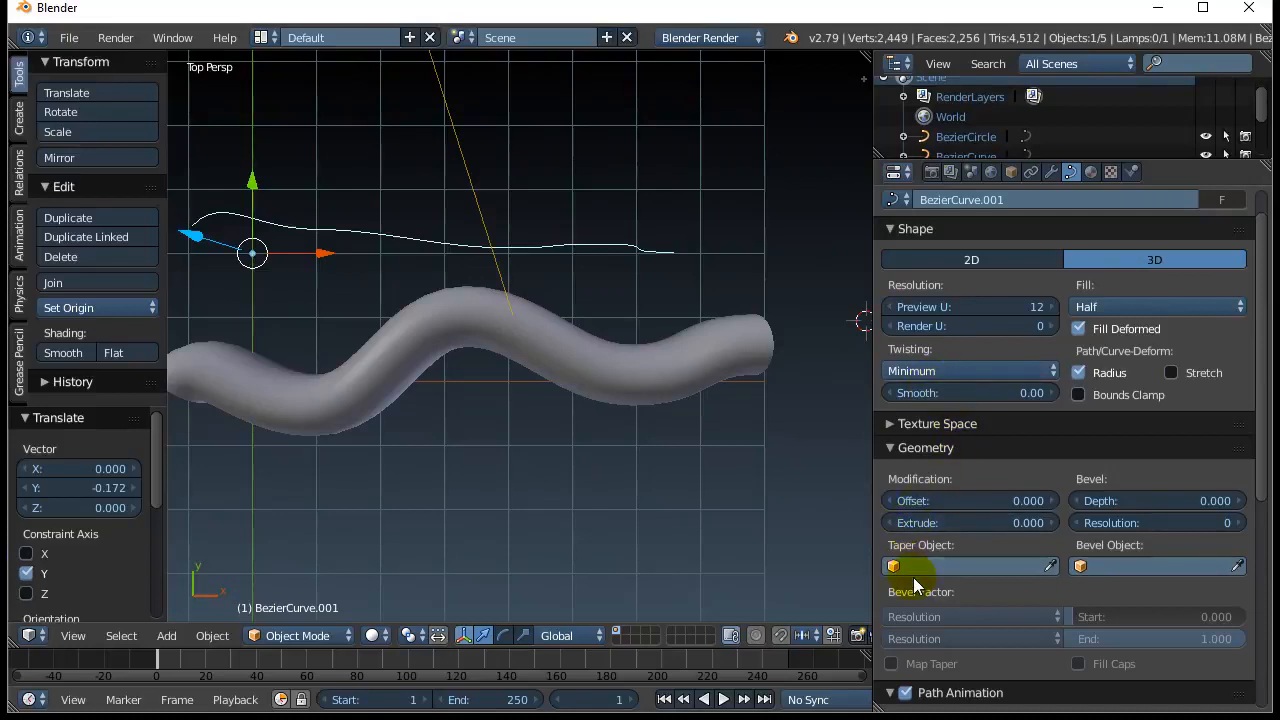
# - Try a taper object from the dropdown, then reselect BezierCurve to show its Geometry settings
pyautogui.click(964, 566)
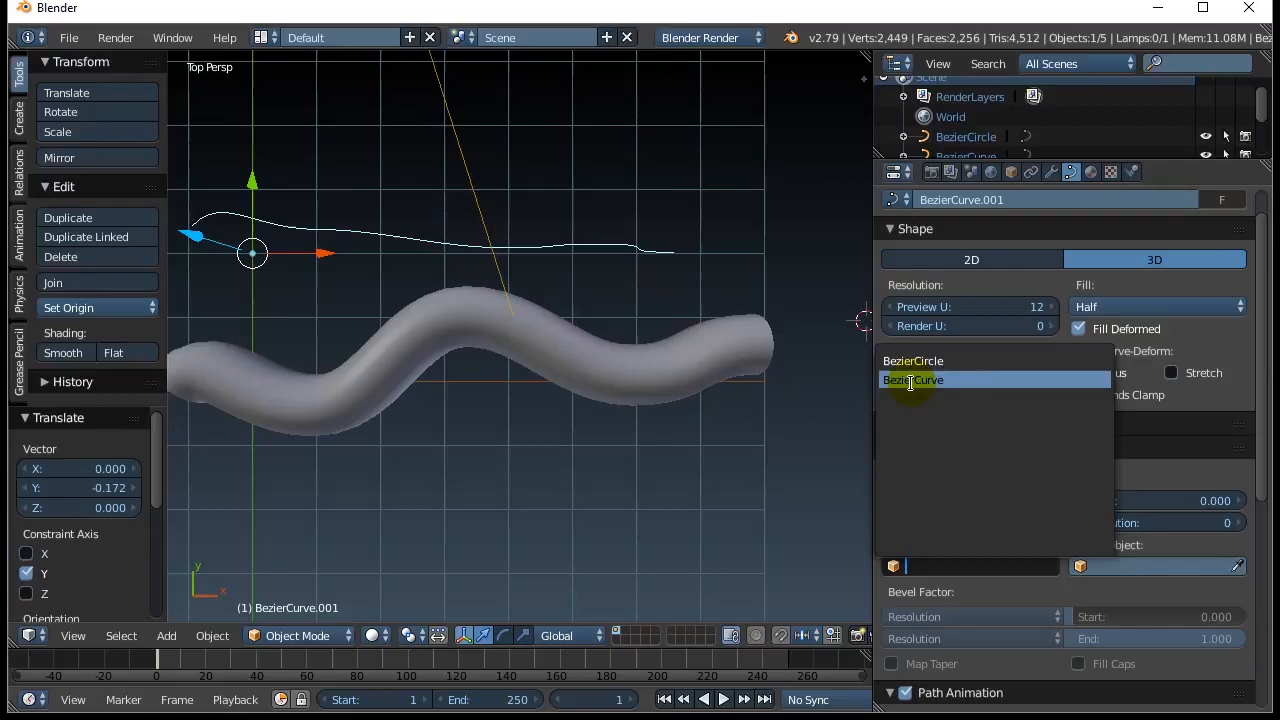
pyautogui.click(912, 380)
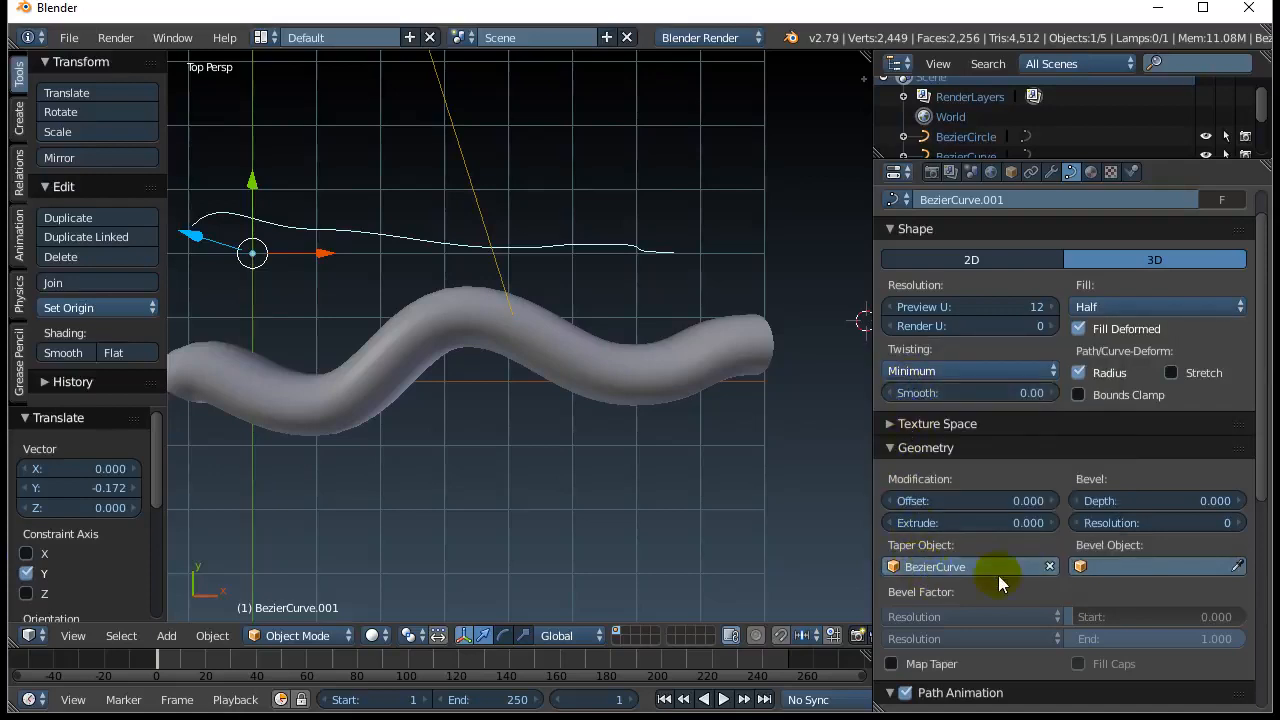
pyautogui.moveTo(1084, 566)
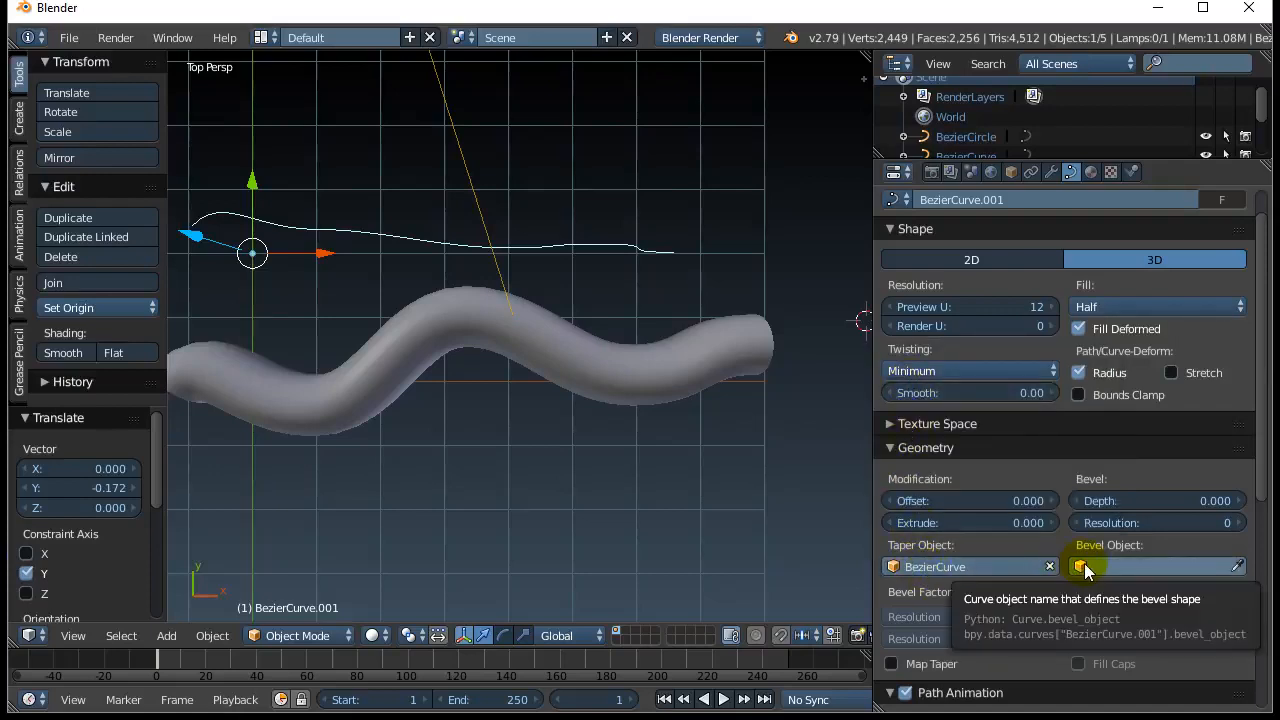
pyautogui.click(1048, 566)
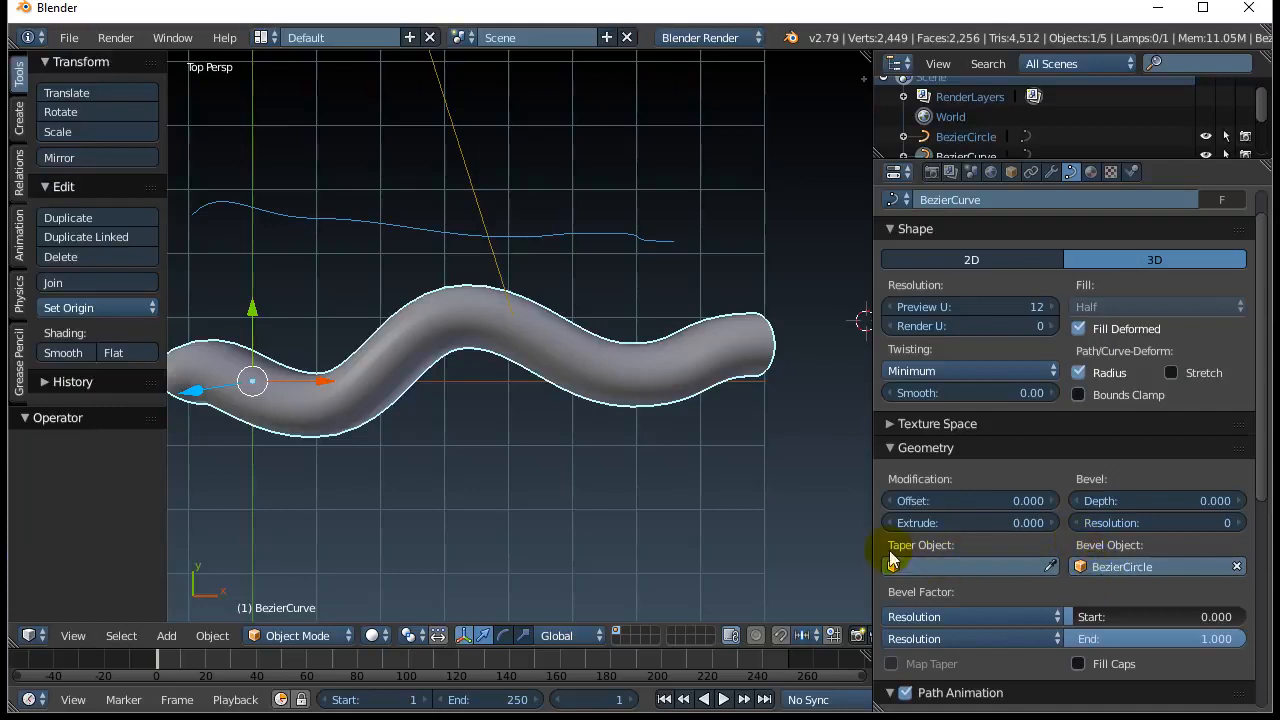
# - Set BezierCurve.001 as the tube's Taper Object so it narrows along its length
pyautogui.click(970, 566)
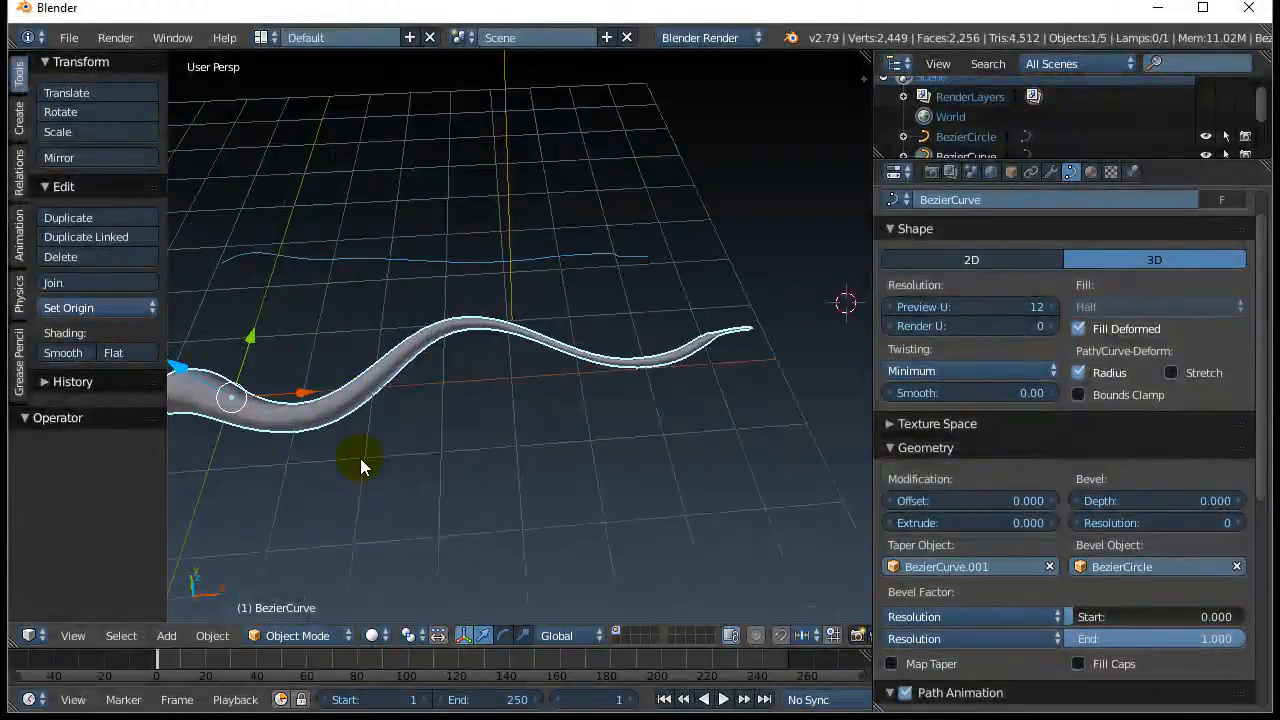
# - Enter Edit Mode on BezierCurve.001 and drag its control points to refine the tip thinning
pyautogui.moveTo(360, 464); pyautogui.dragTo(470, 496)
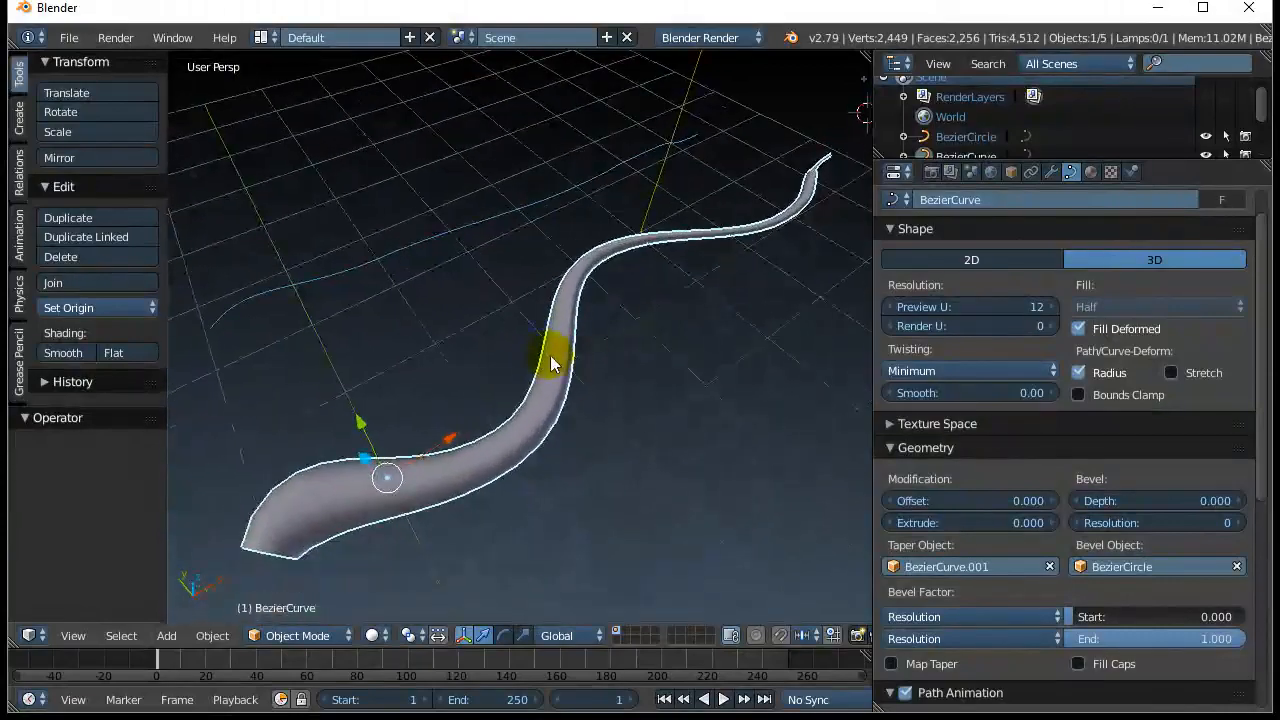
pyautogui.press('Tab')
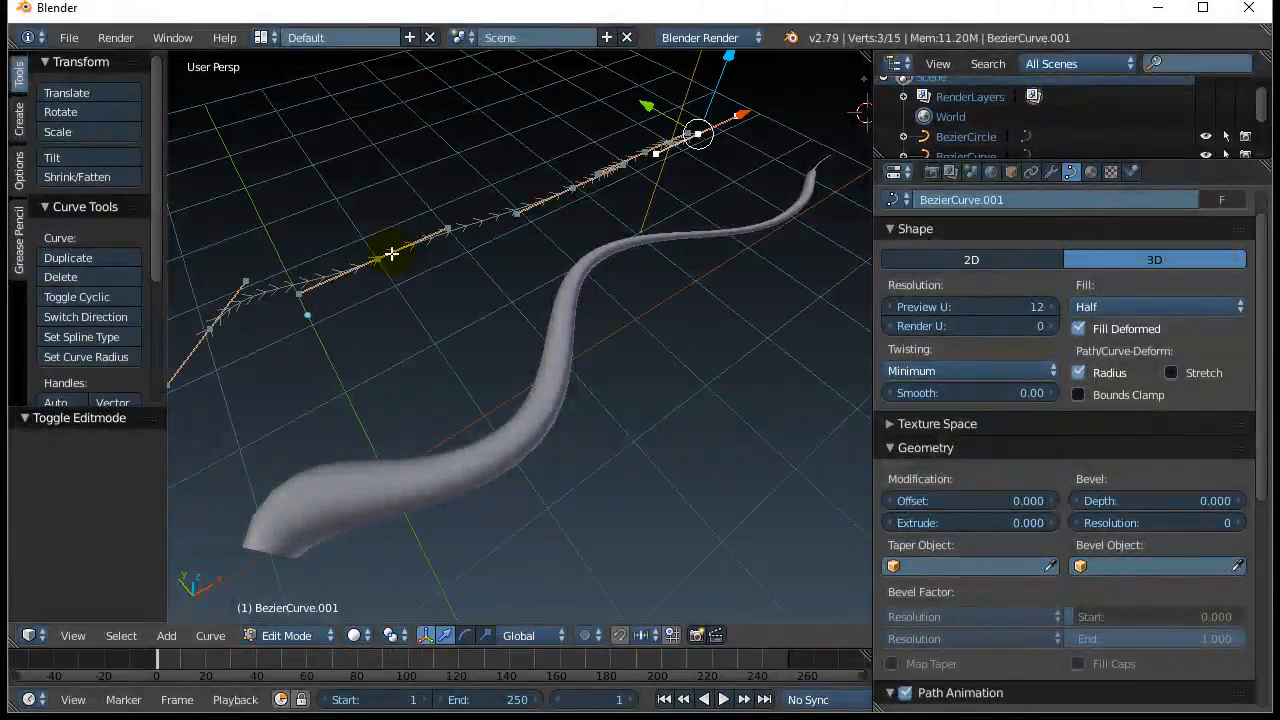
pyautogui.moveTo(700, 132); pyautogui.dragTo(644, 108)
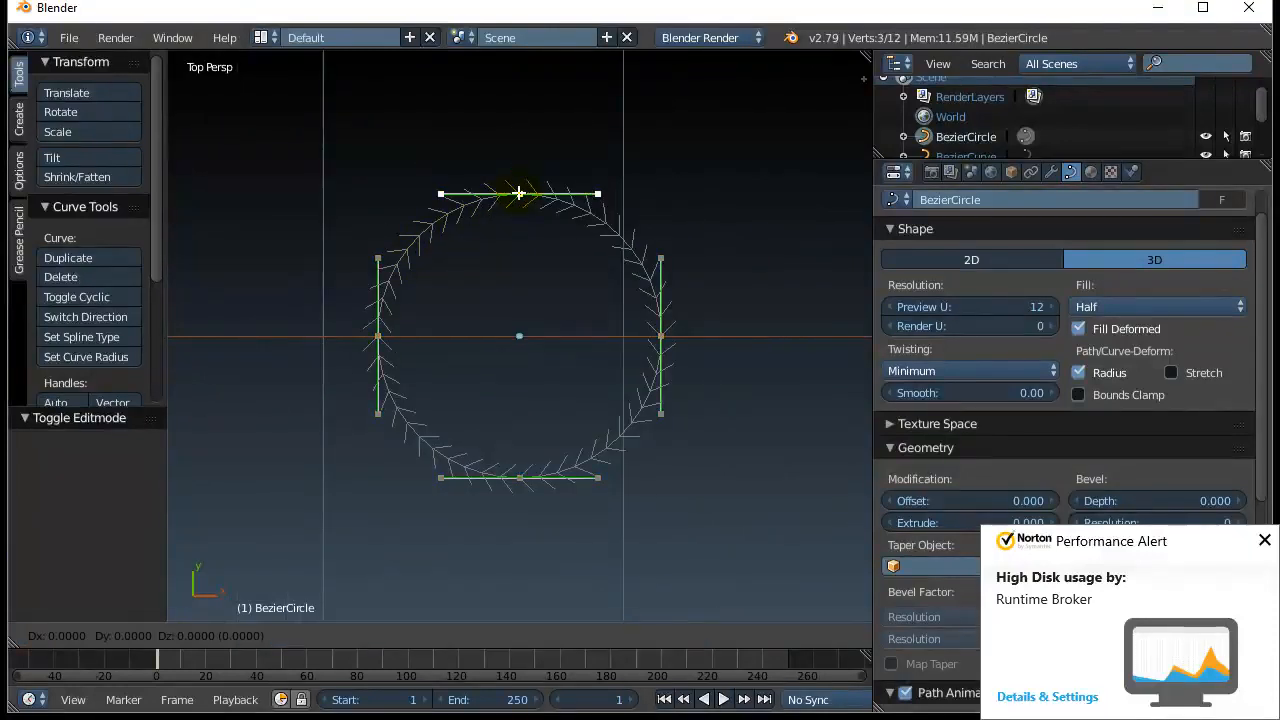
# - Stretch the BezierCircle's top point up and tilt its handles into a pinched teardrop profile
pyautogui.moveTo(520, 192); pyautogui.dragTo(516, 100)
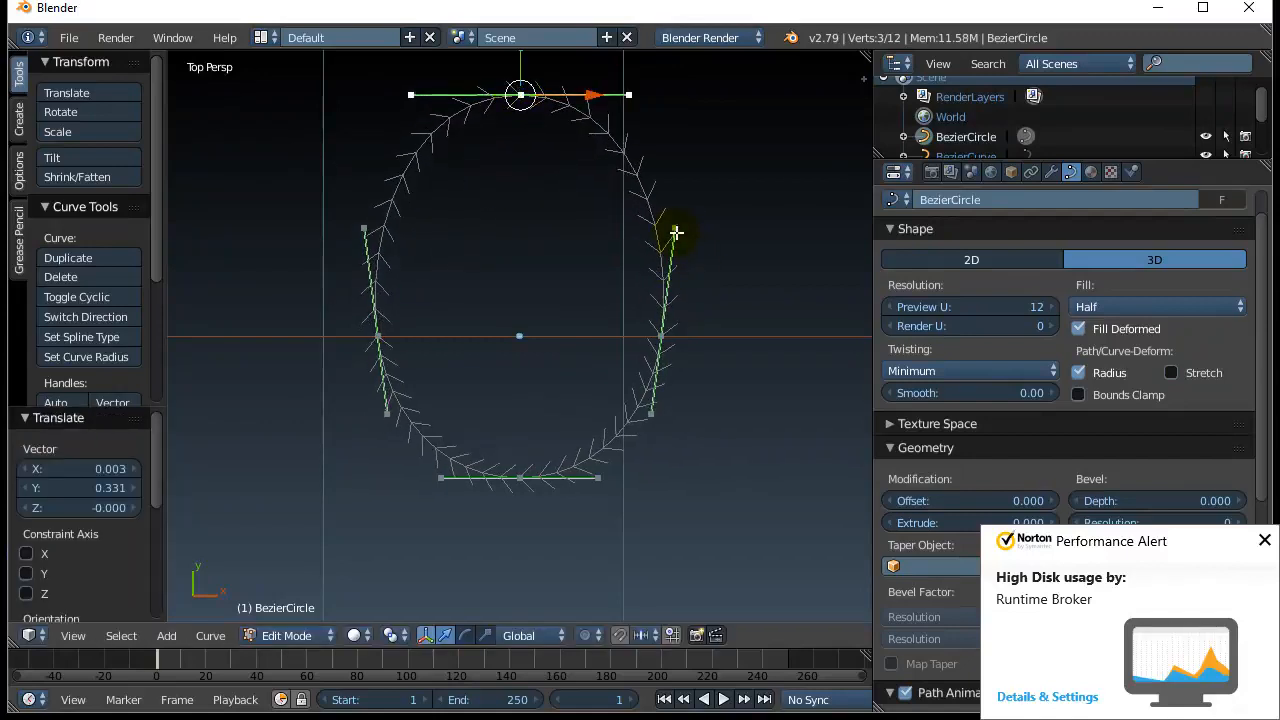
pyautogui.moveTo(676, 232); pyautogui.dragTo(520, 234)
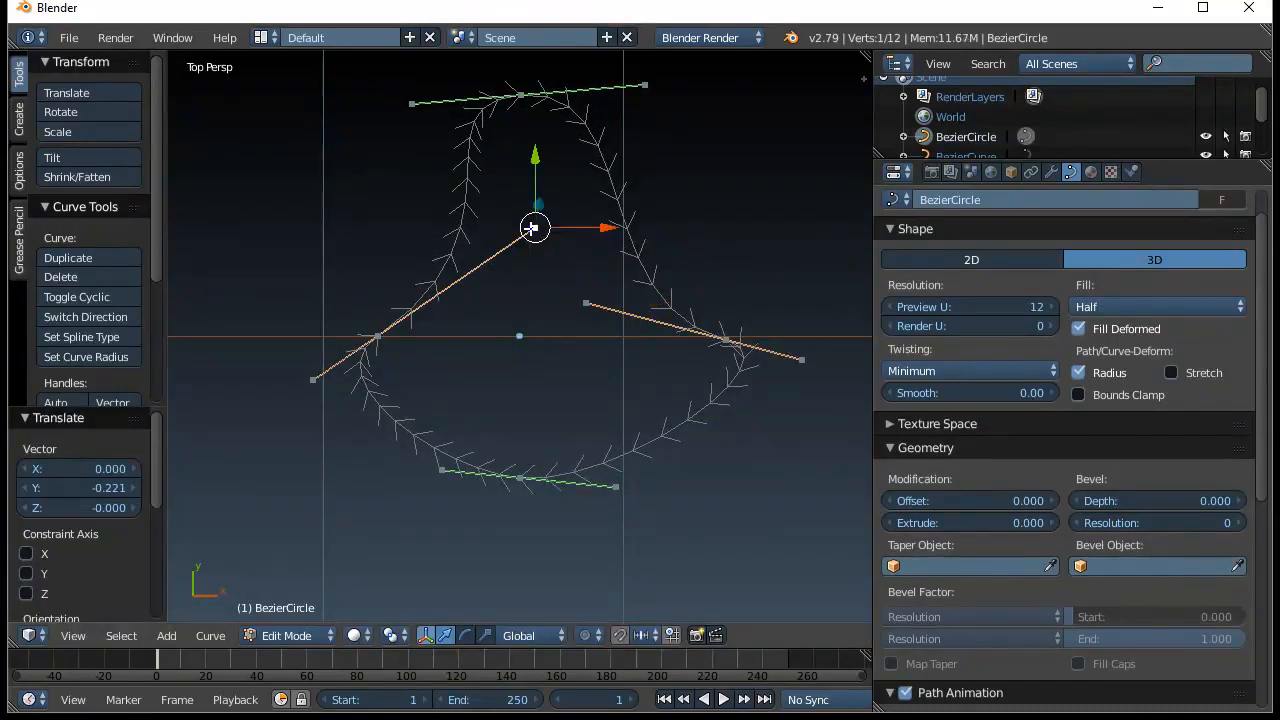
pyautogui.moveTo(534, 228); pyautogui.dragTo(376, 336)
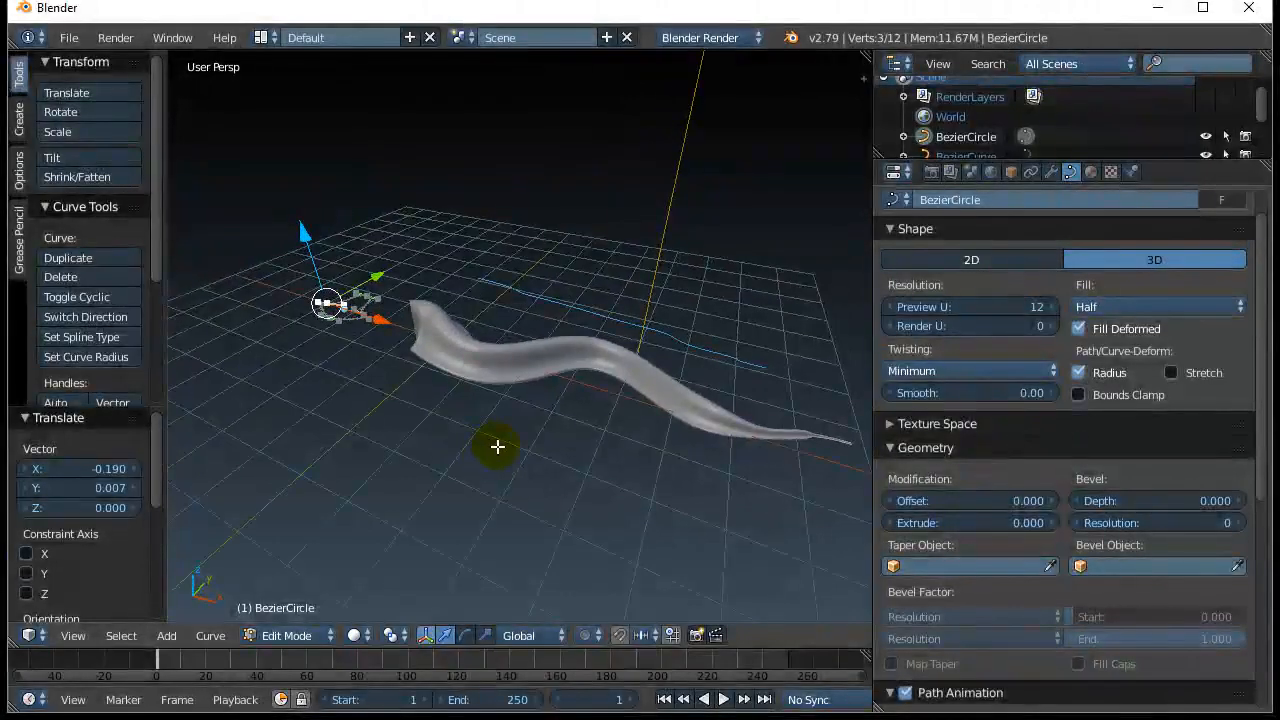
pyautogui.moveTo(520, 458)
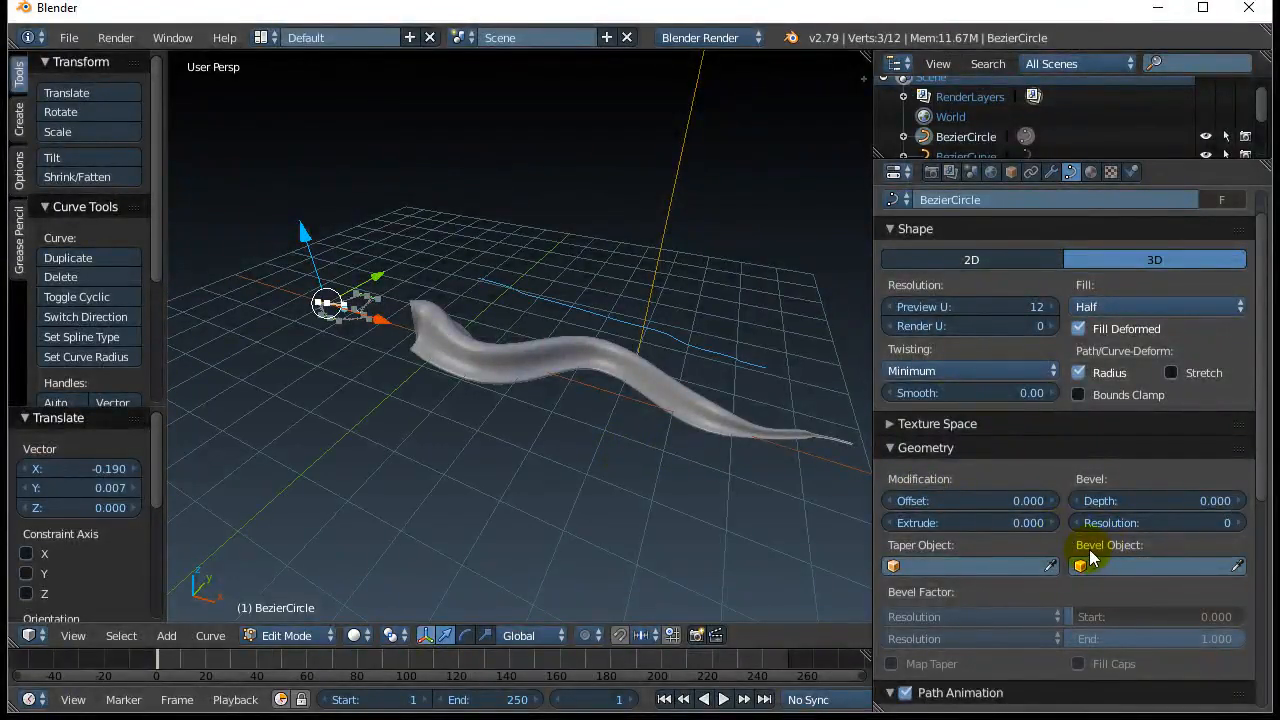
pyautogui.moveTo(904, 556)
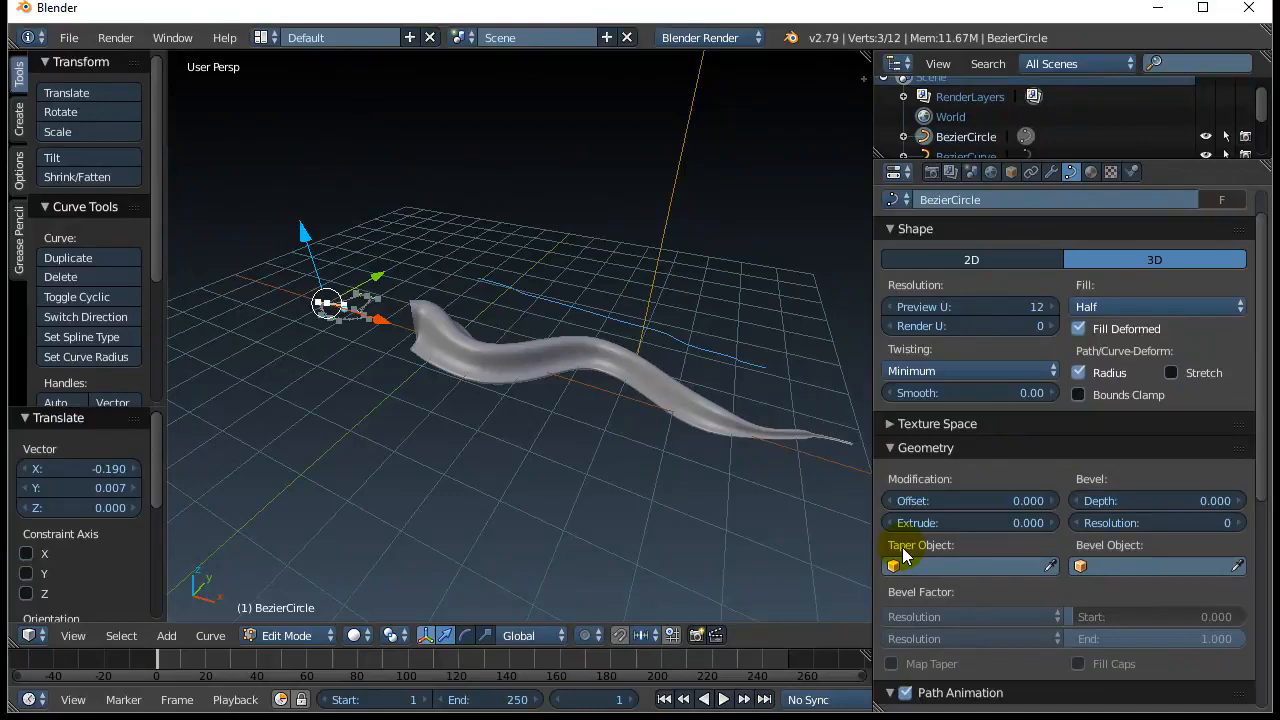